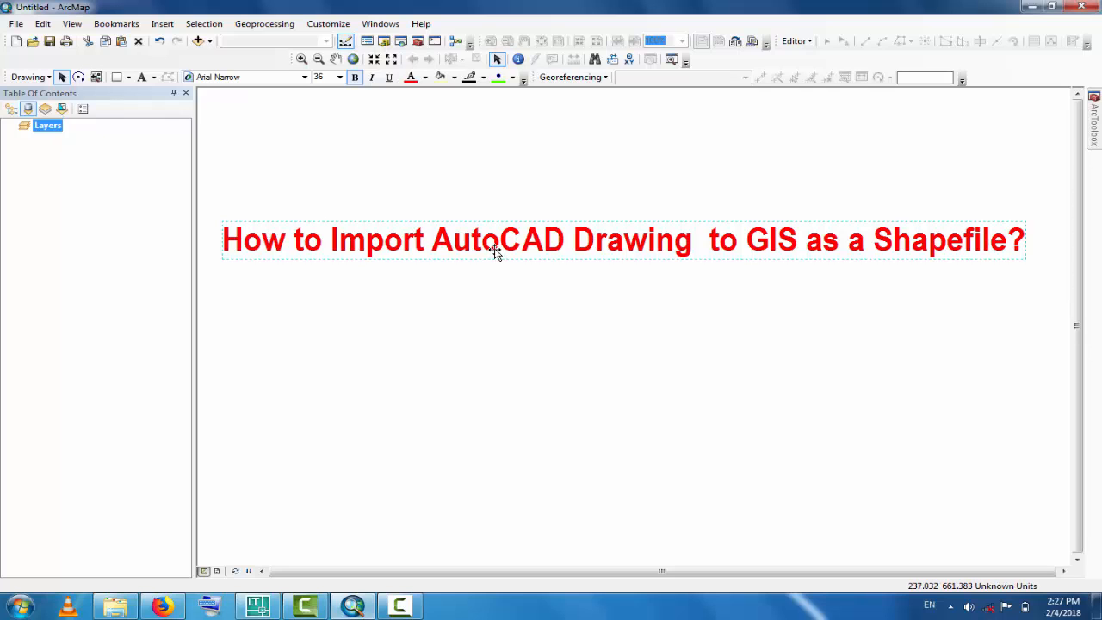
Delete the red title text about importing AutoCAD drawings from the layout
right_click(495, 249)
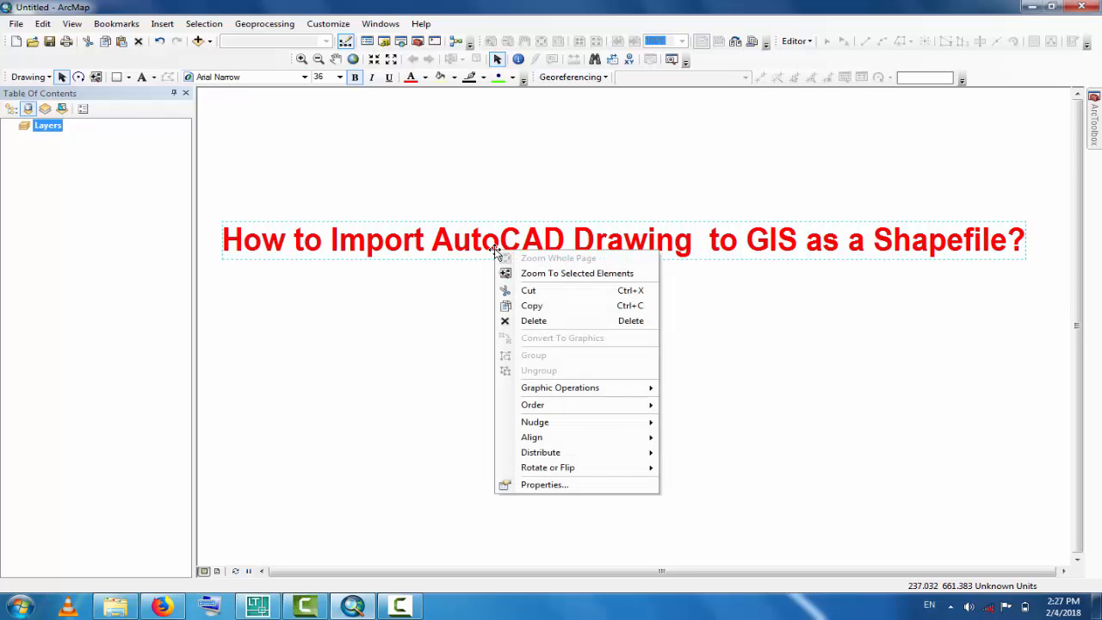
left_click(533, 320)
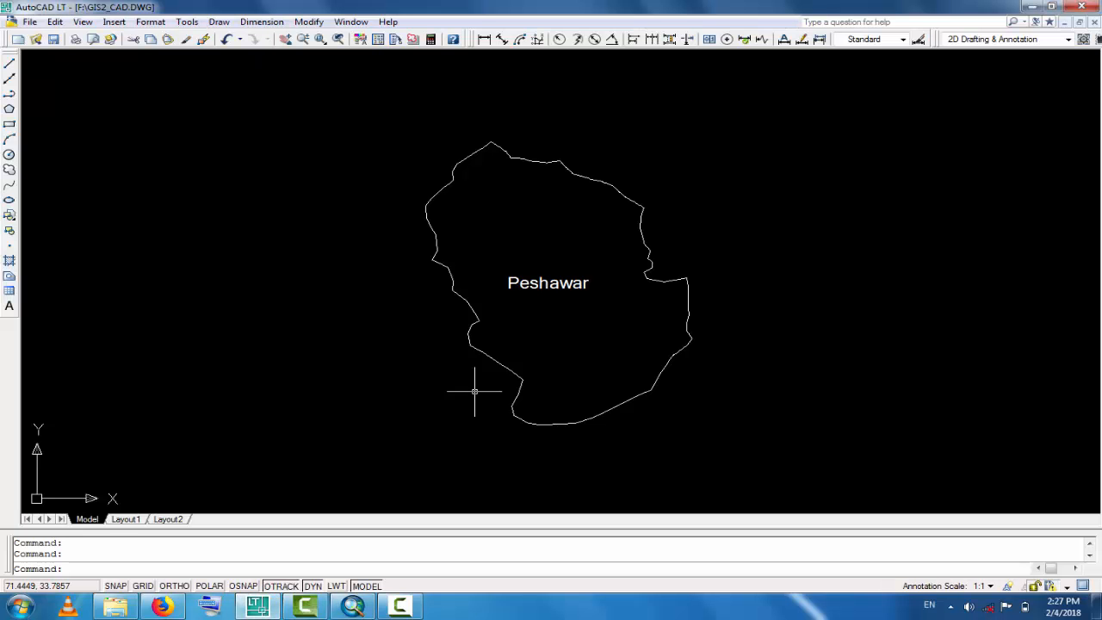
mouse_move(449, 270)
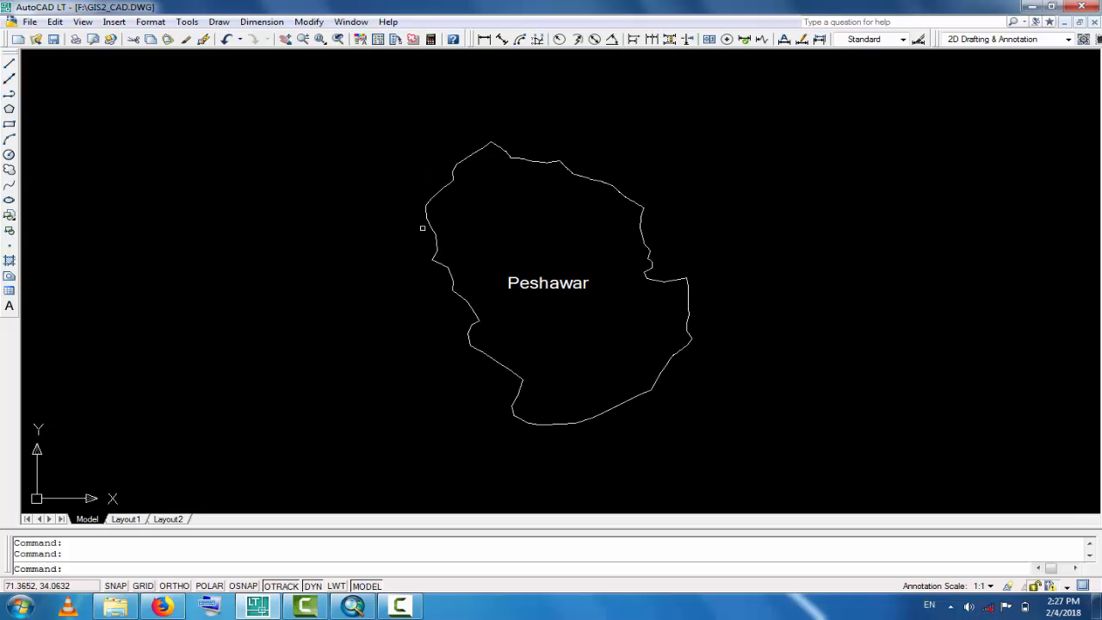
mouse_move(533, 259)
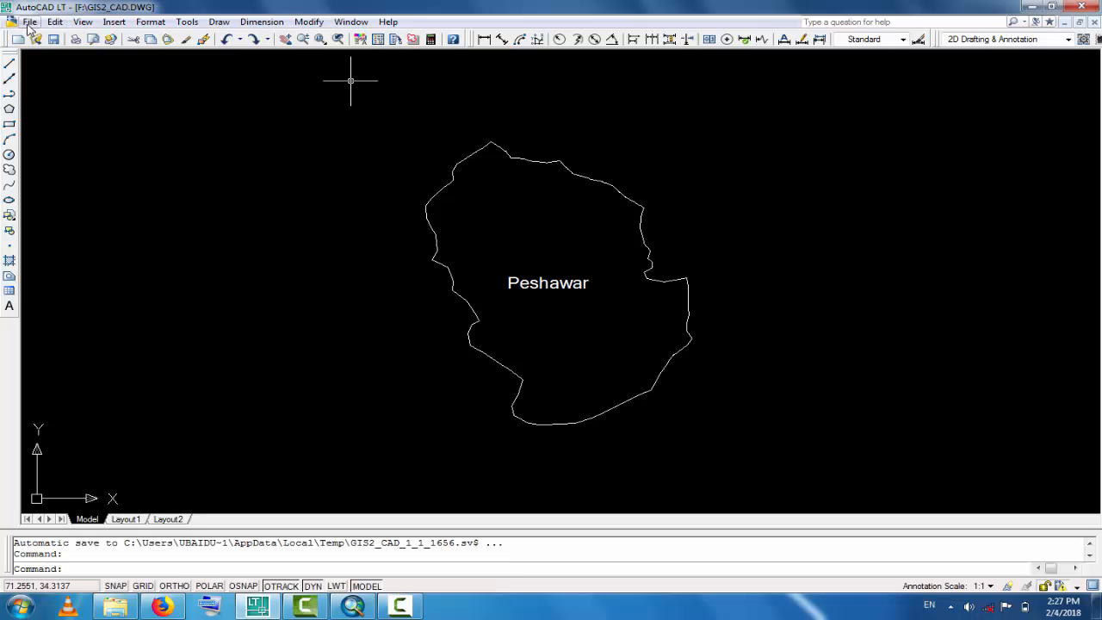
left_click(36, 21)
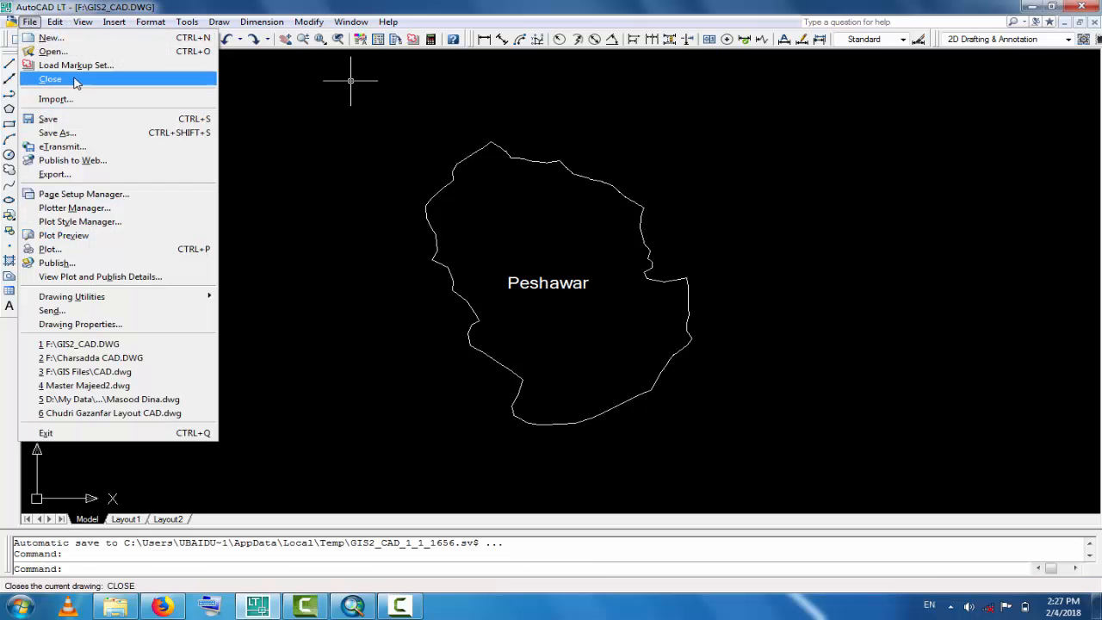
mouse_move(58, 133)
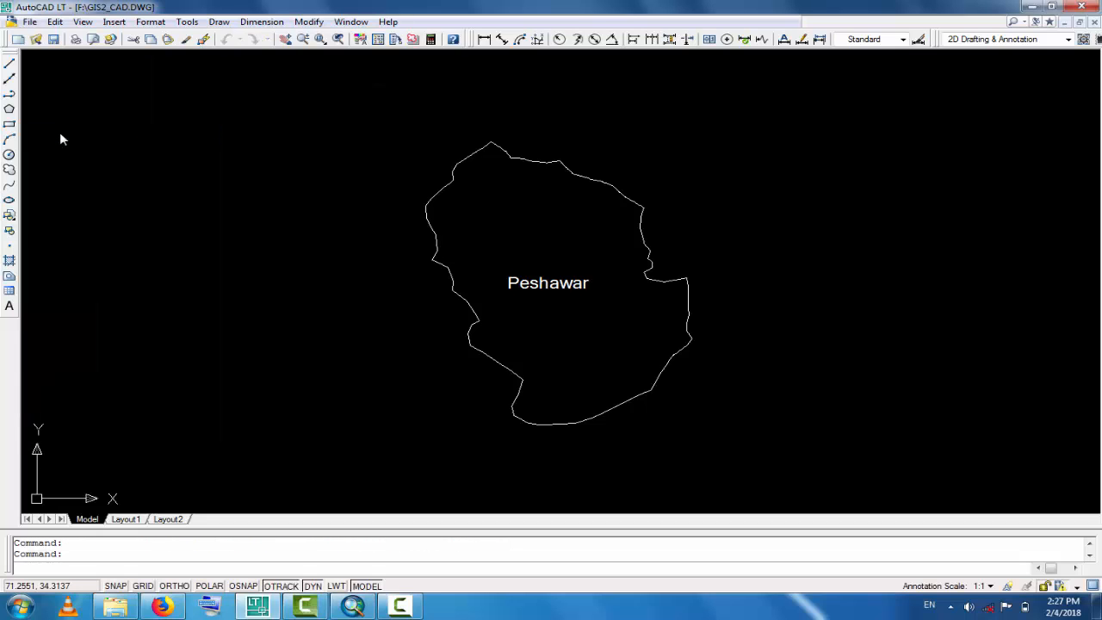
Save the Peshawar boundary drawing under the new name F:\Peshawar_CAD.DWG
left_click(56, 41)
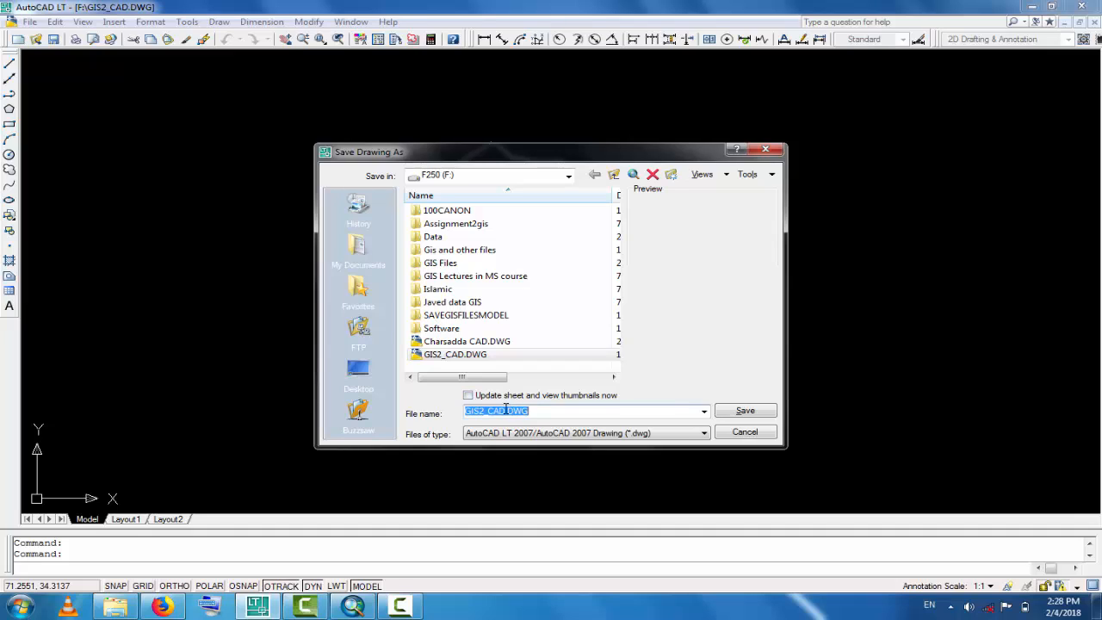
left_click(505, 410)
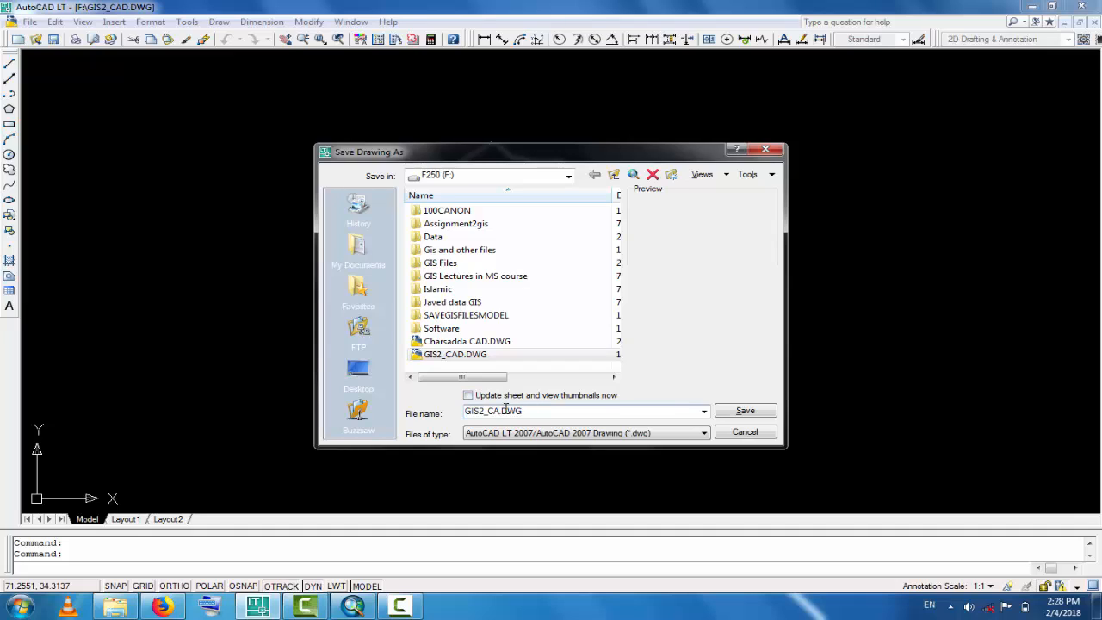
type("Pes.DWG")
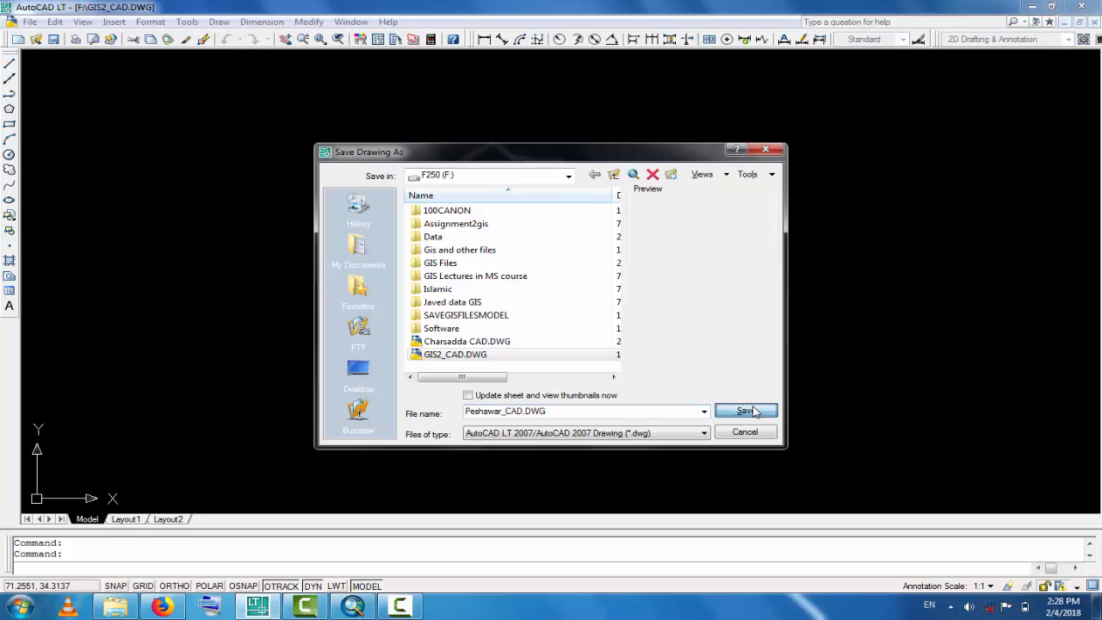
left_click(744, 410)
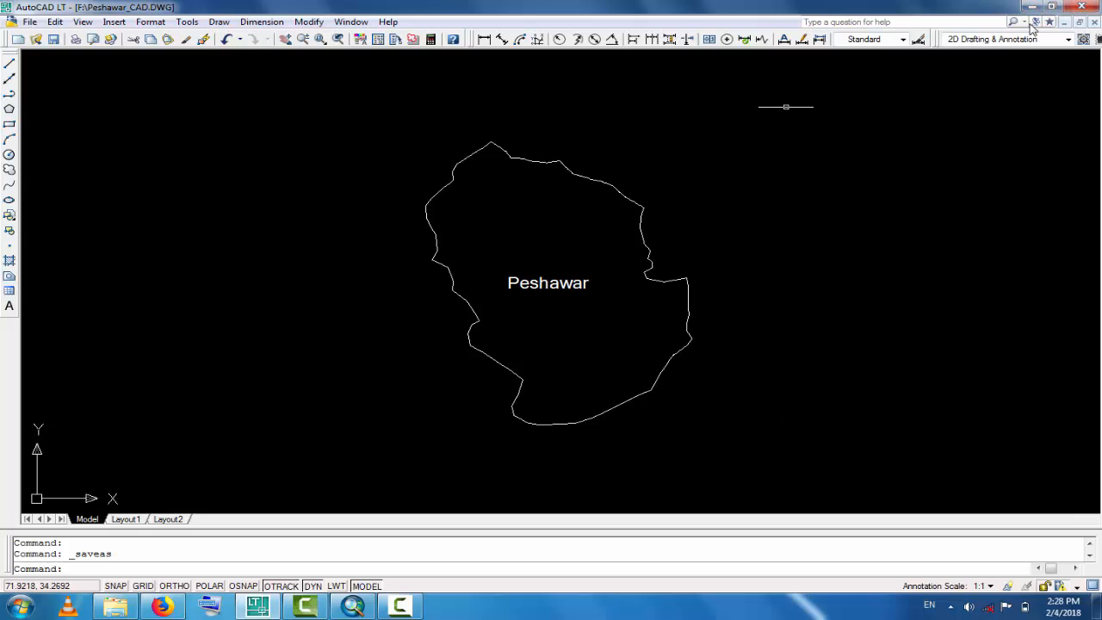
mouse_move(835, 82)
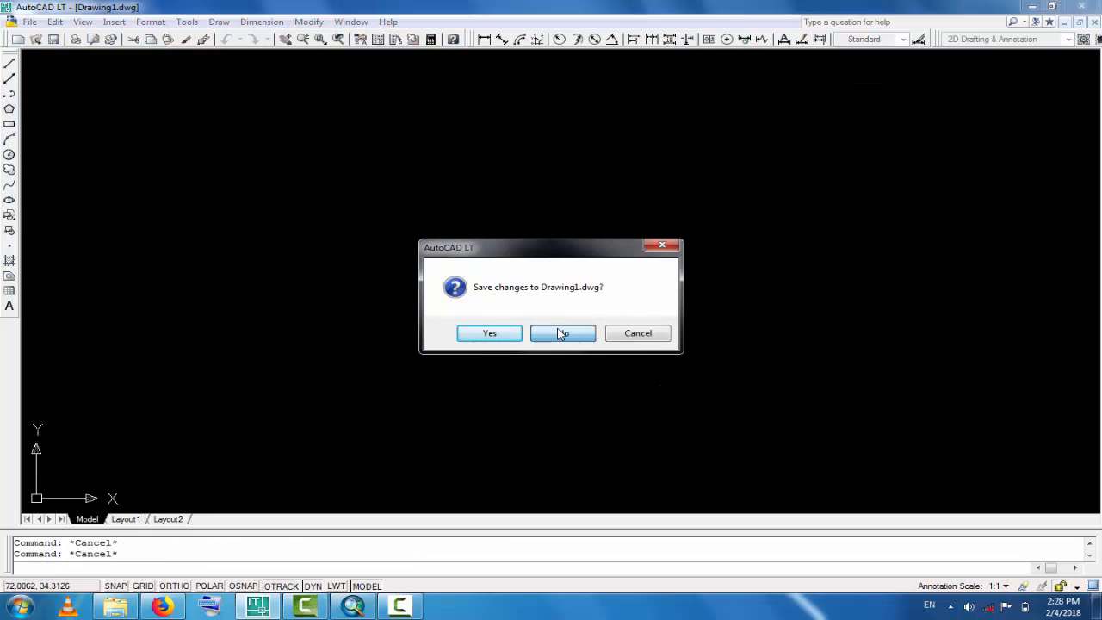
Decline saving changes to the blank Drawing1.dwg as AutoCAD LT closes
left_click(563, 333)
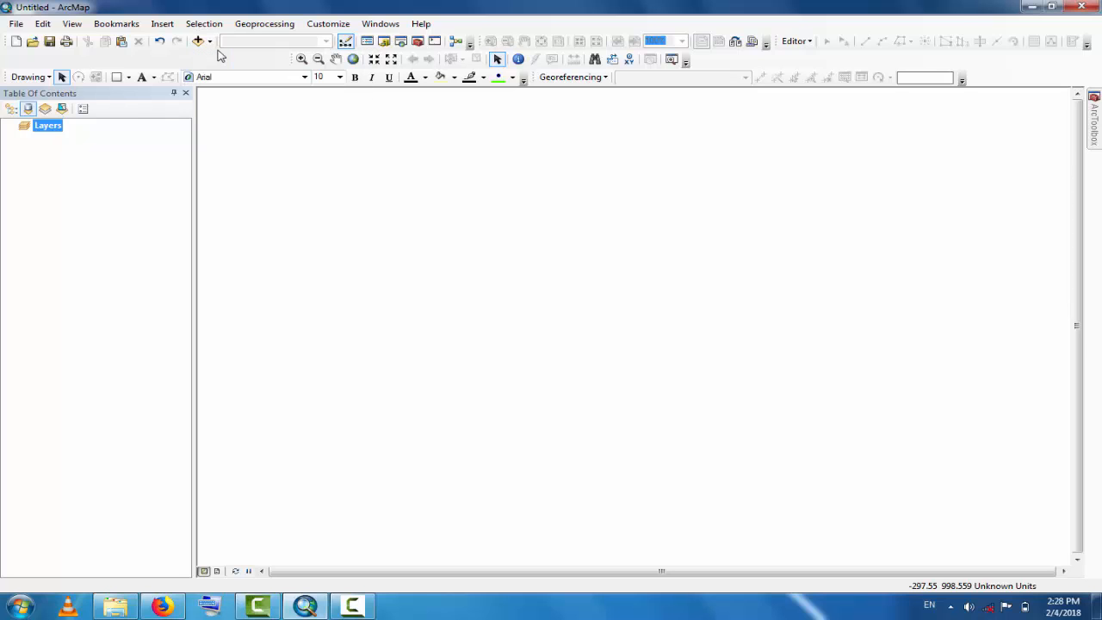
Browse to the F: drive and add the Peshawar_CAD.DWG dataset to the map
left_click(197, 40)
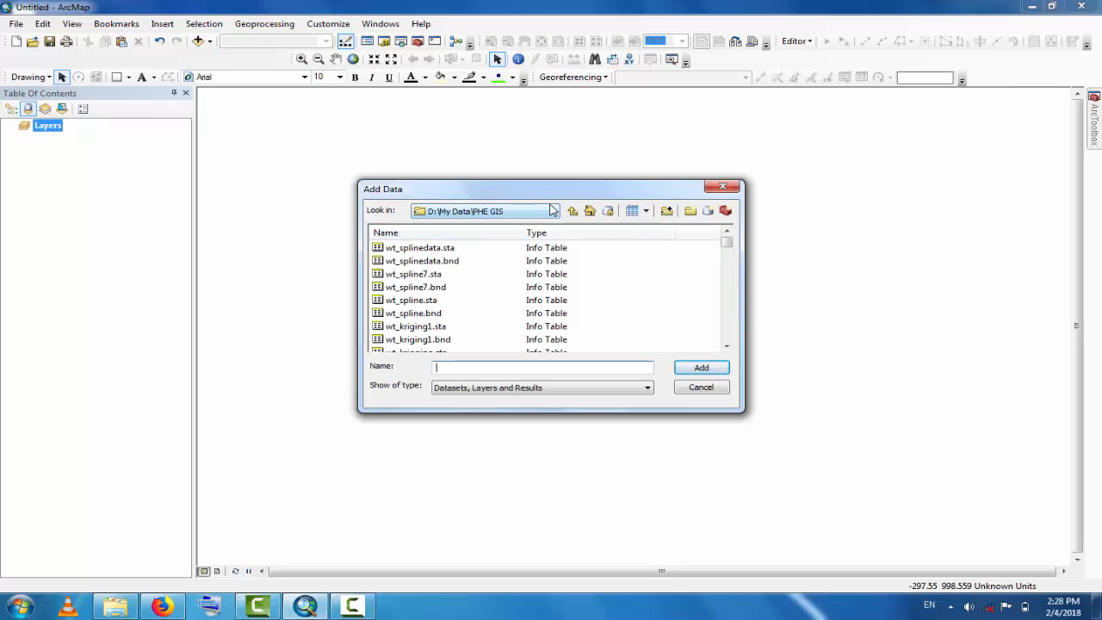
left_click(552, 210)
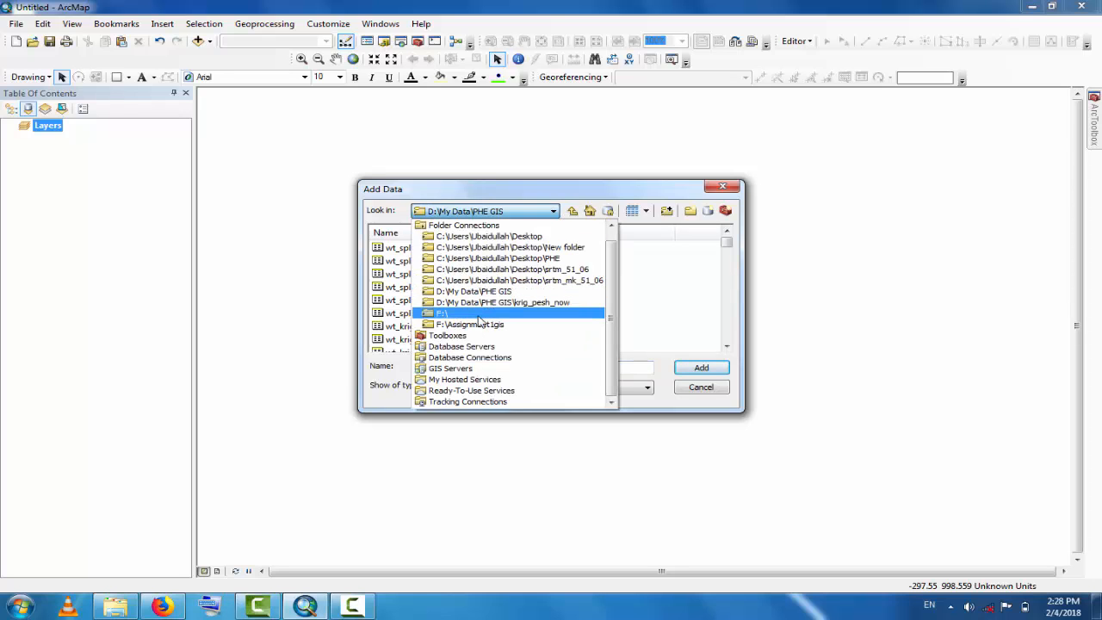
left_click(443, 312)
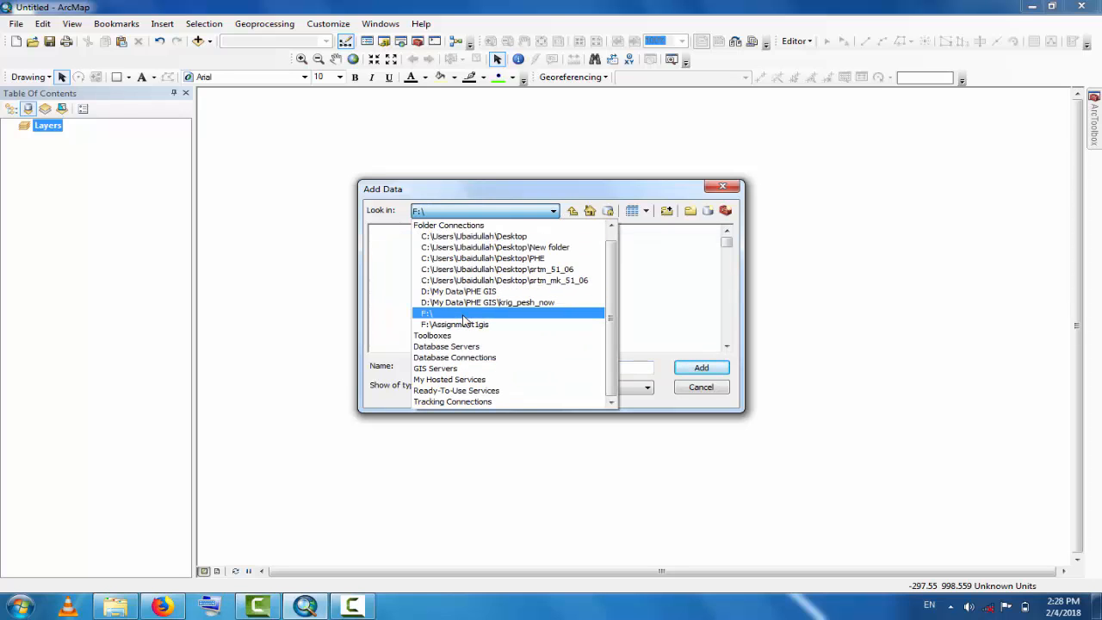
left_click(426, 313)
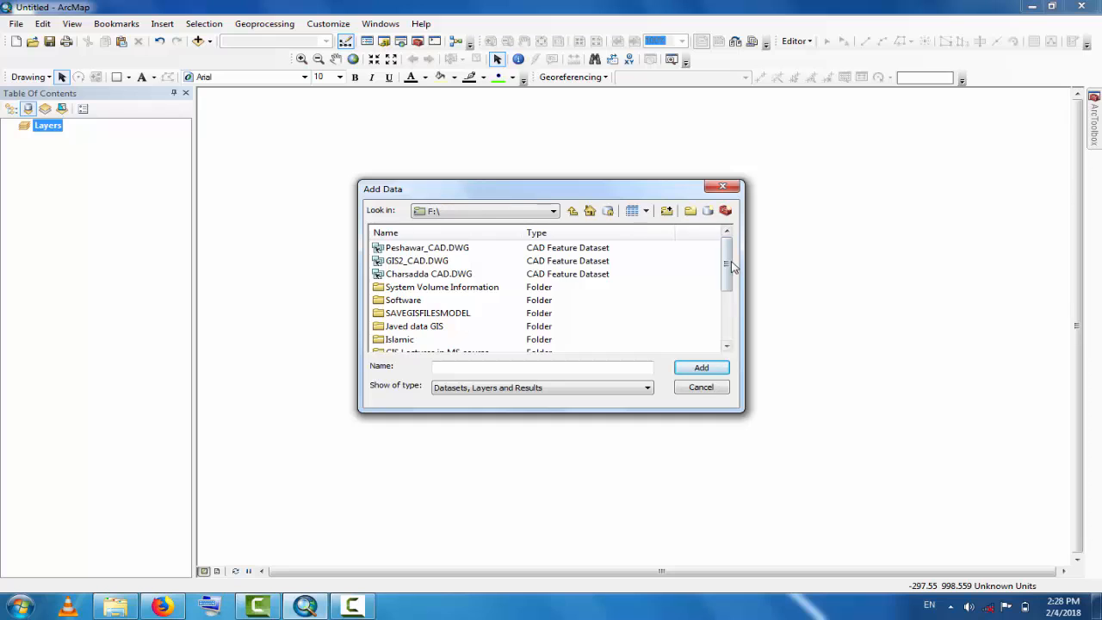
scroll("down", 3)
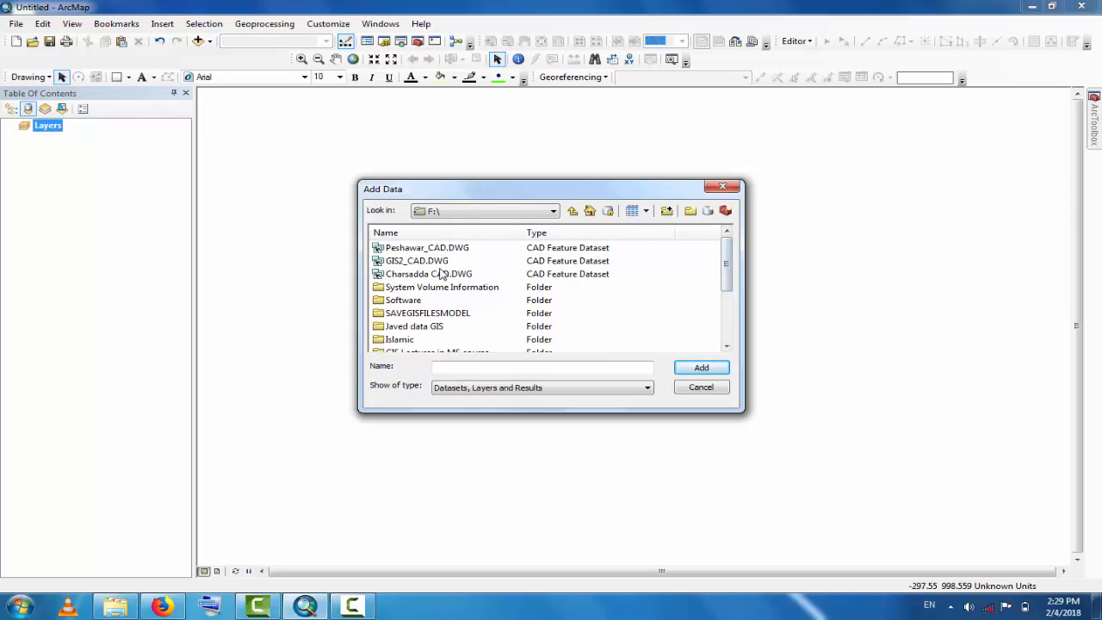
left_click(425, 247)
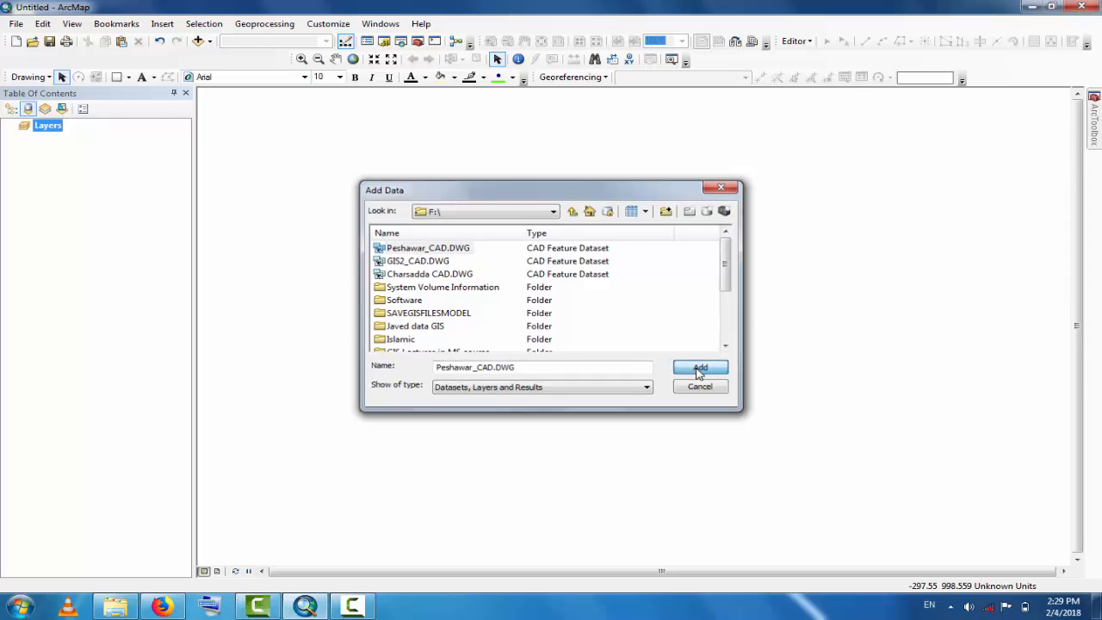
left_click(700, 368)
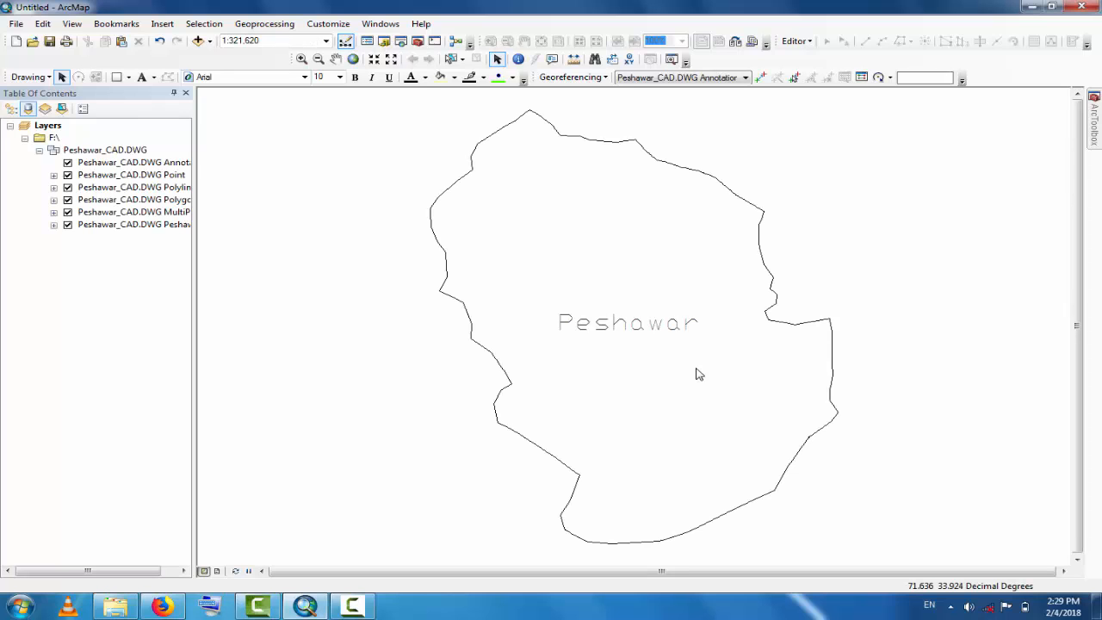
mouse_move(719, 259)
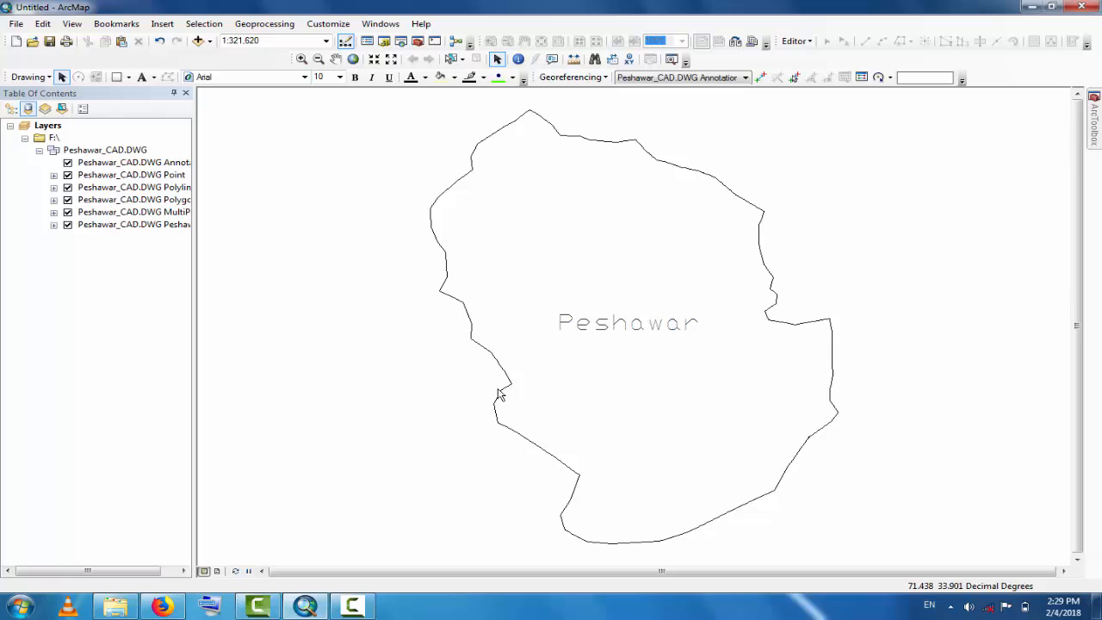
mouse_move(555, 322)
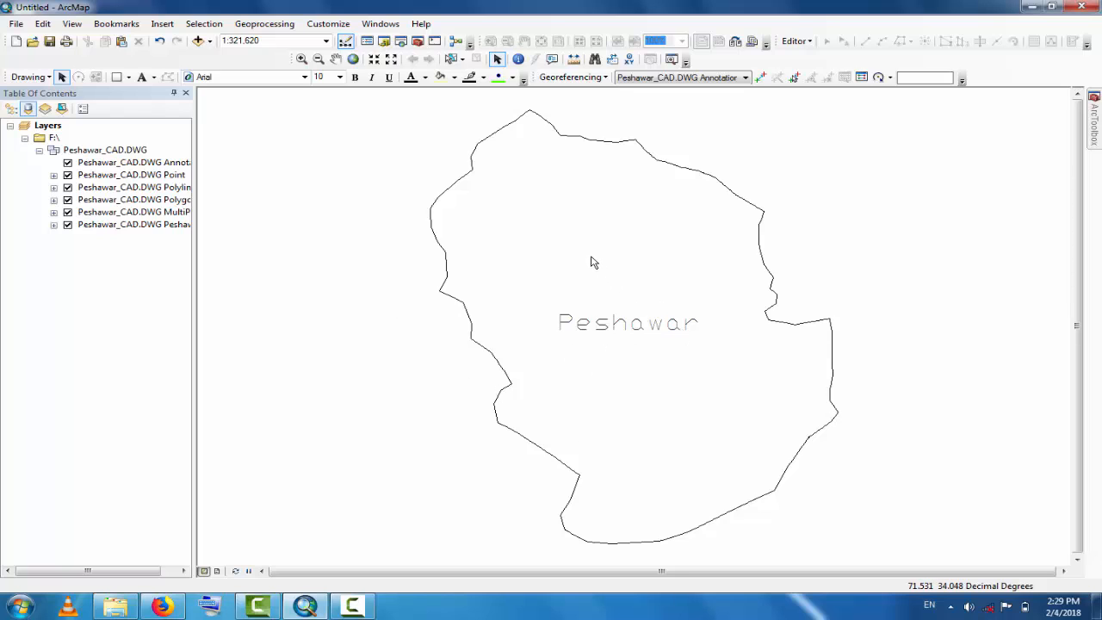
mouse_move(371, 257)
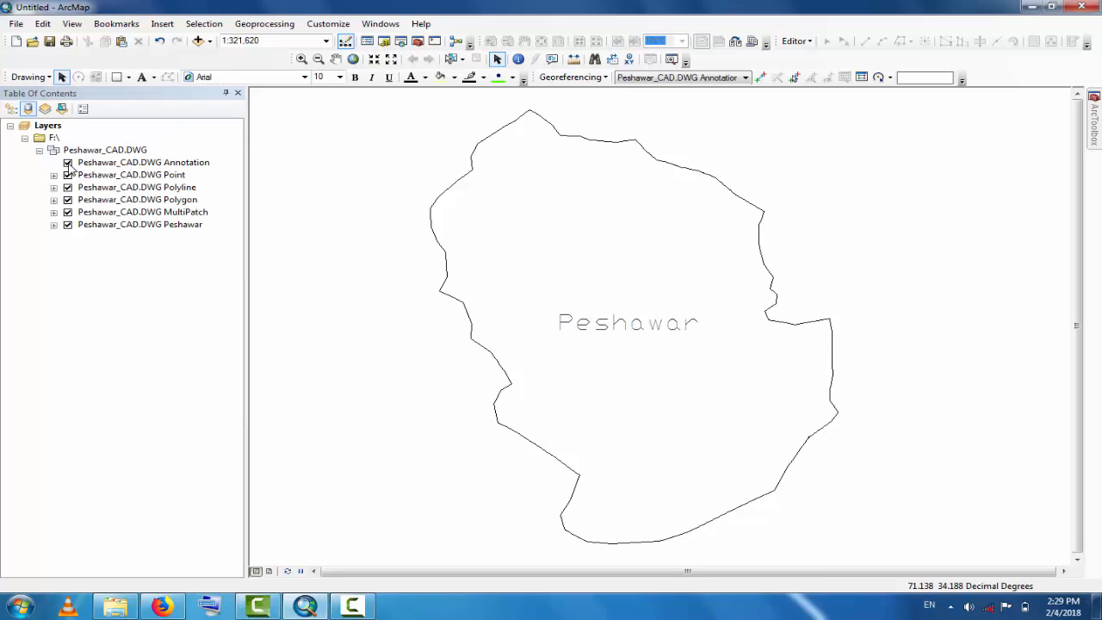
Turn off the Annotation, Point and Polyline sublayers of Peshawar_CAD.DWG
left_click(67, 162)
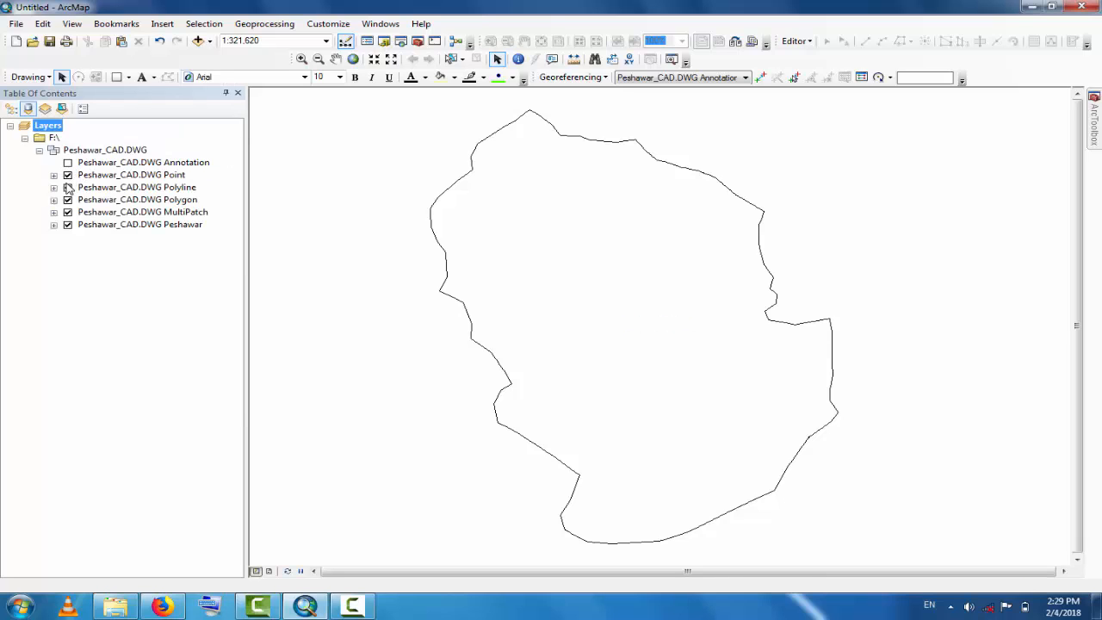
left_click(67, 173)
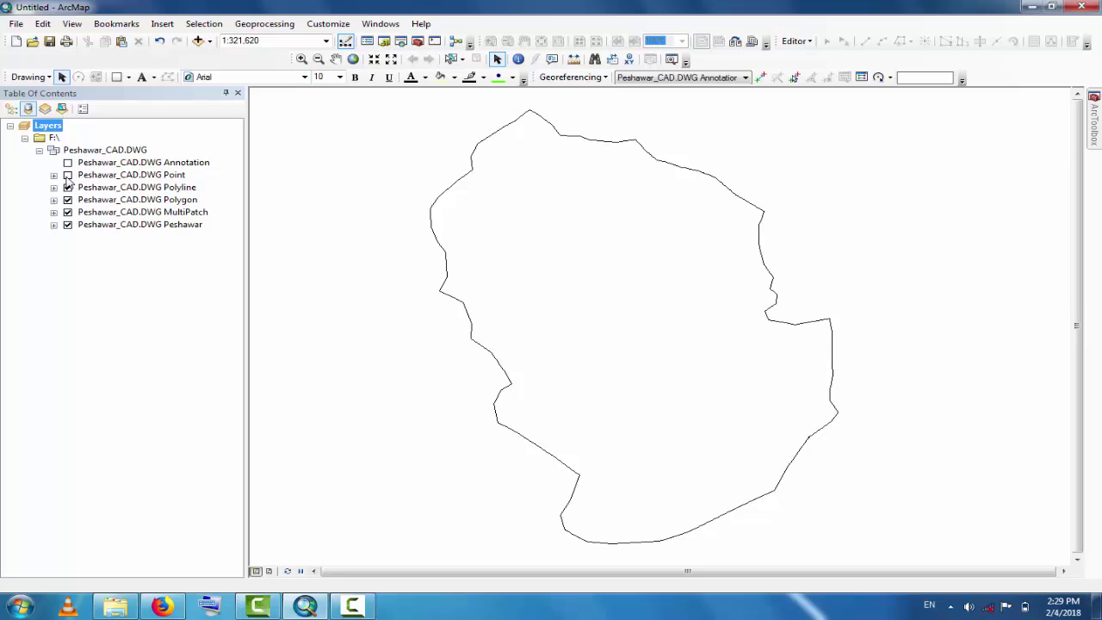
left_click(136, 187)
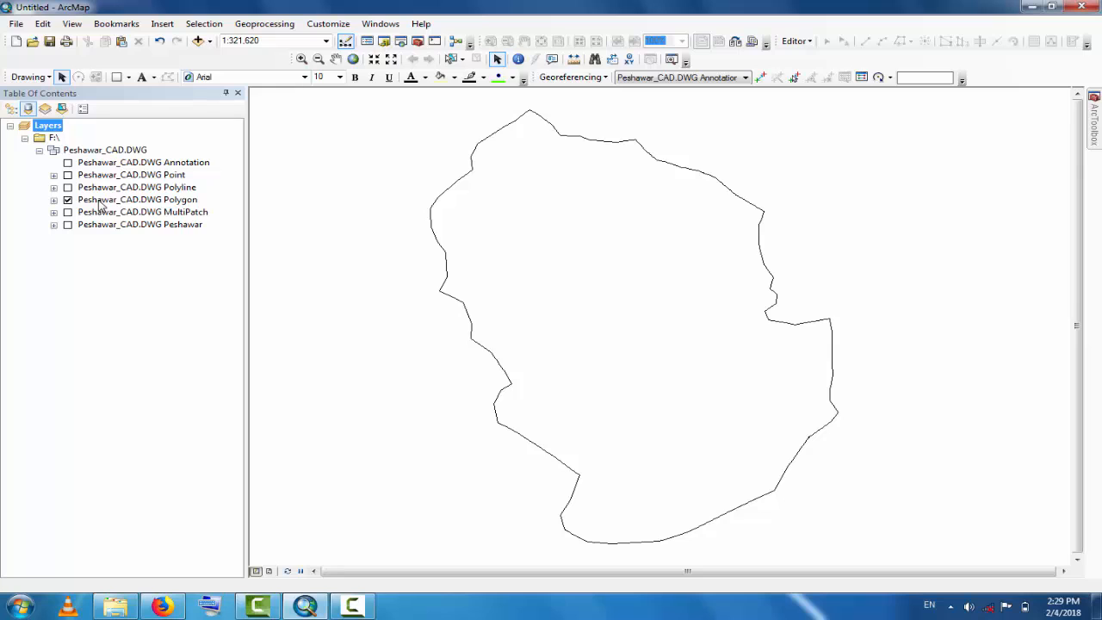
Start exporting the Polygon layer's features through its Data options
right_click(137, 199)
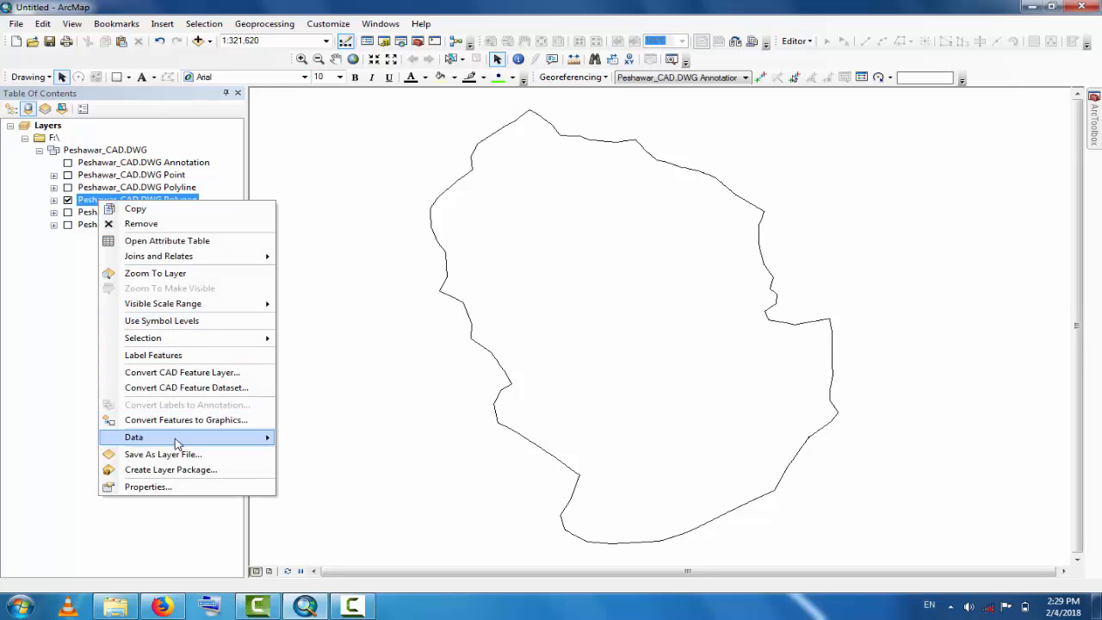
left_click(133, 437)
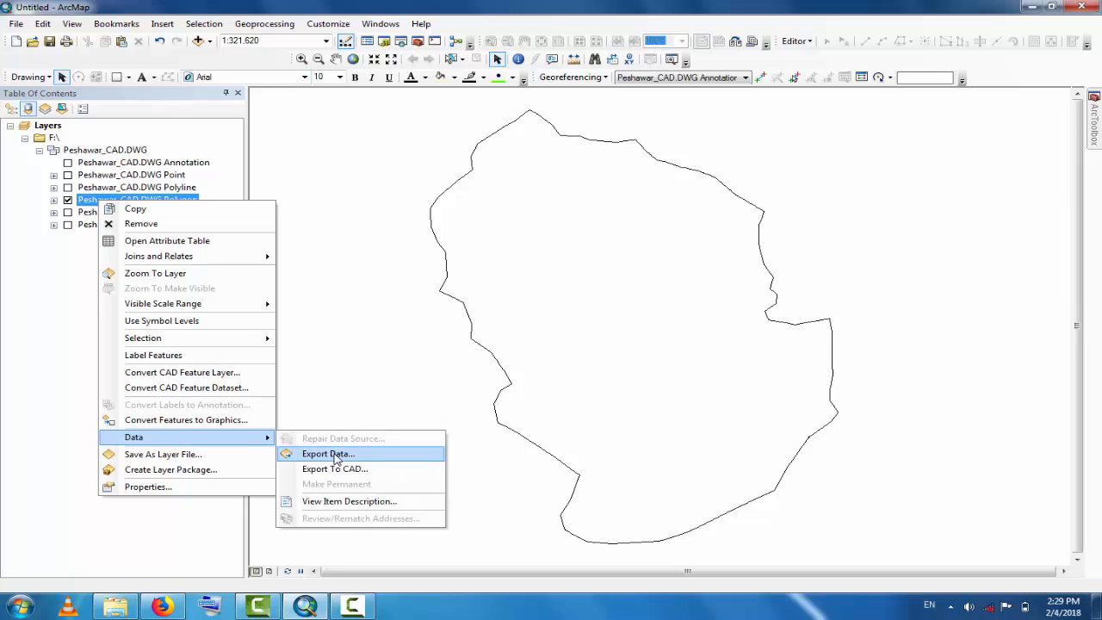
left_click(327, 454)
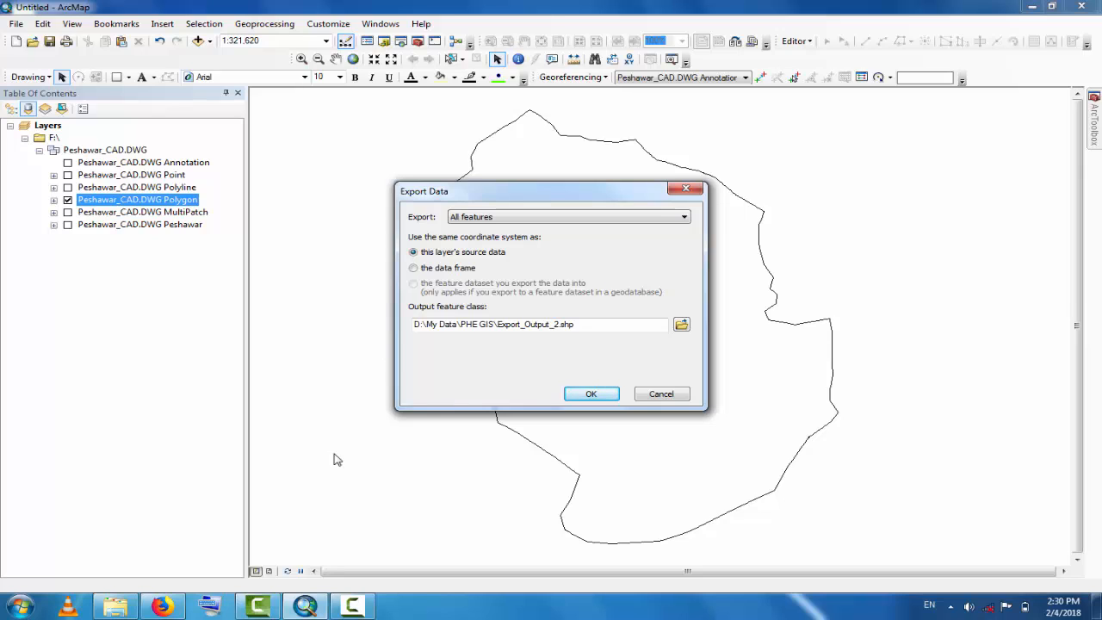
mouse_move(459, 258)
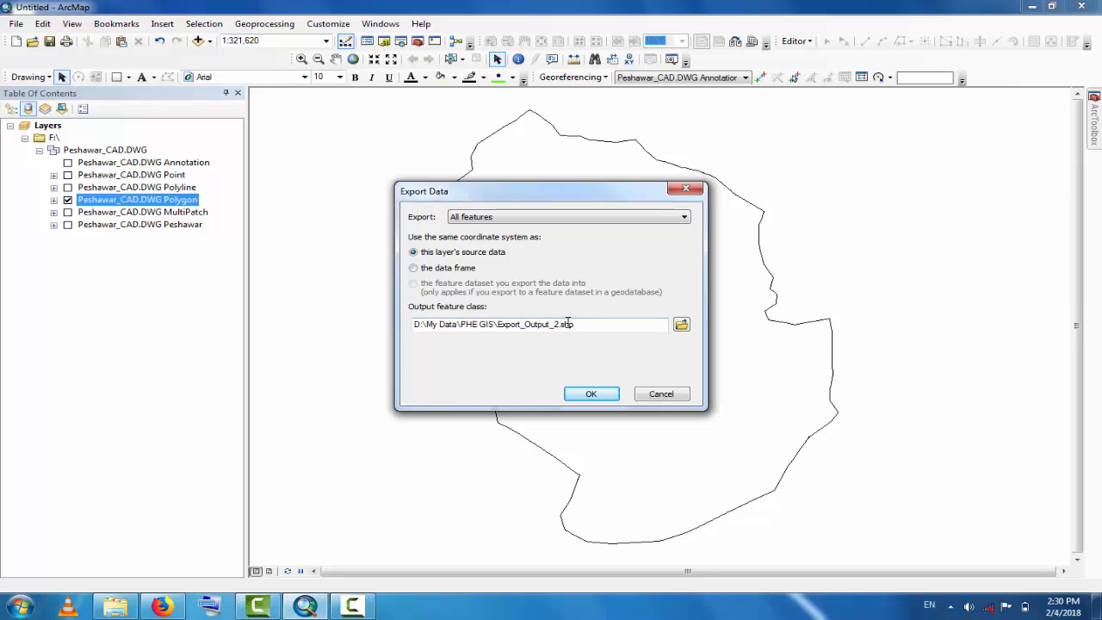
Set the export output to a Peshawar_in_GIS shapefile in the F: drive folder
left_click(680, 324)
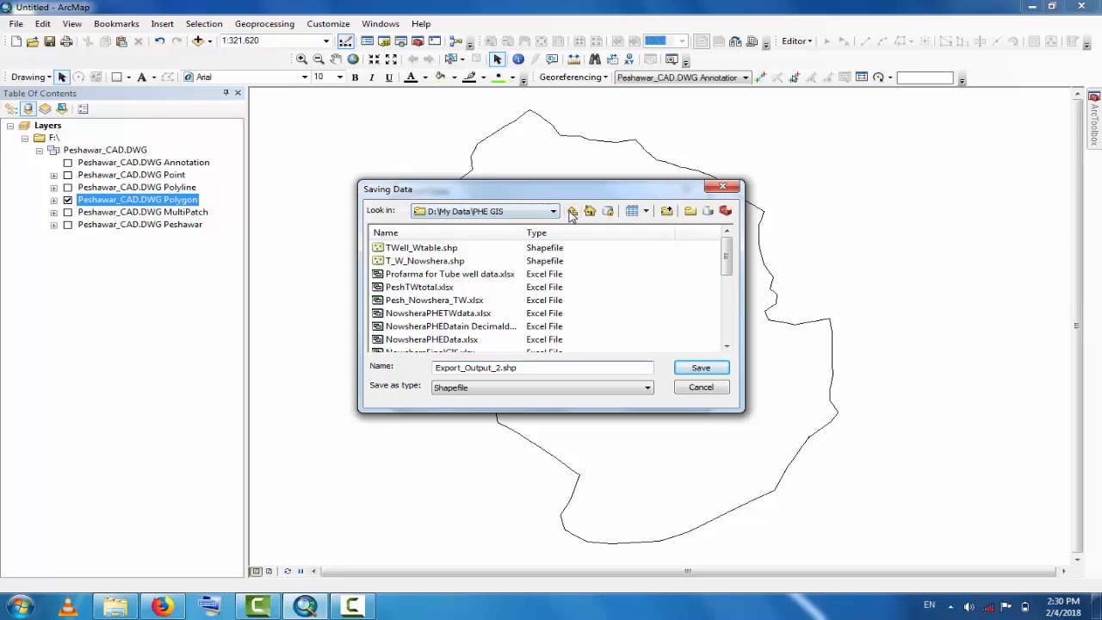
left_click(552, 211)
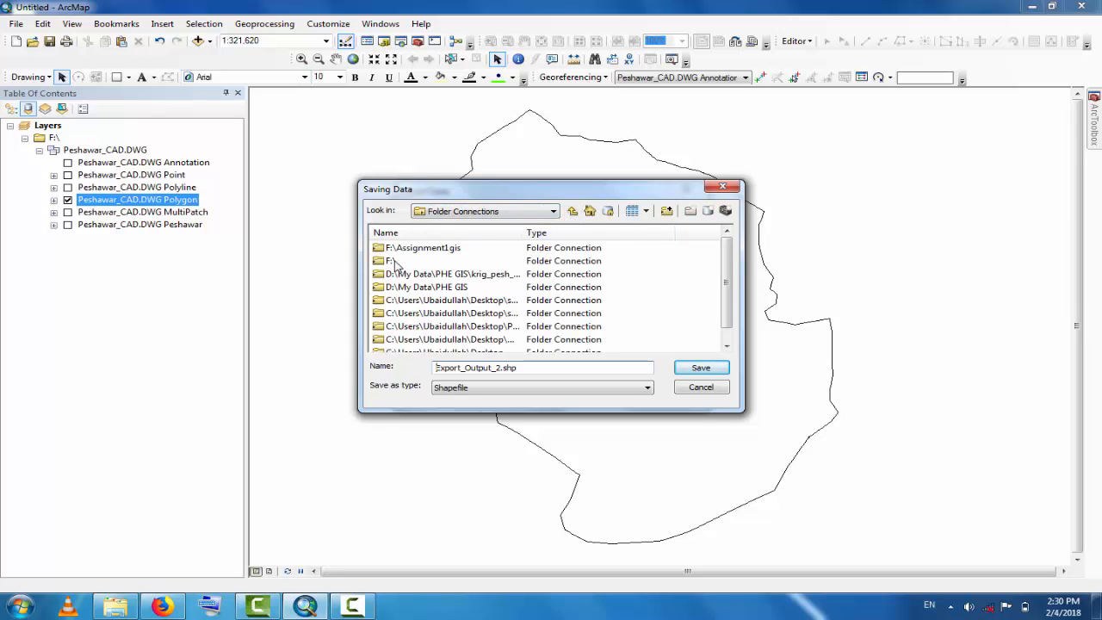
left_click(391, 260)
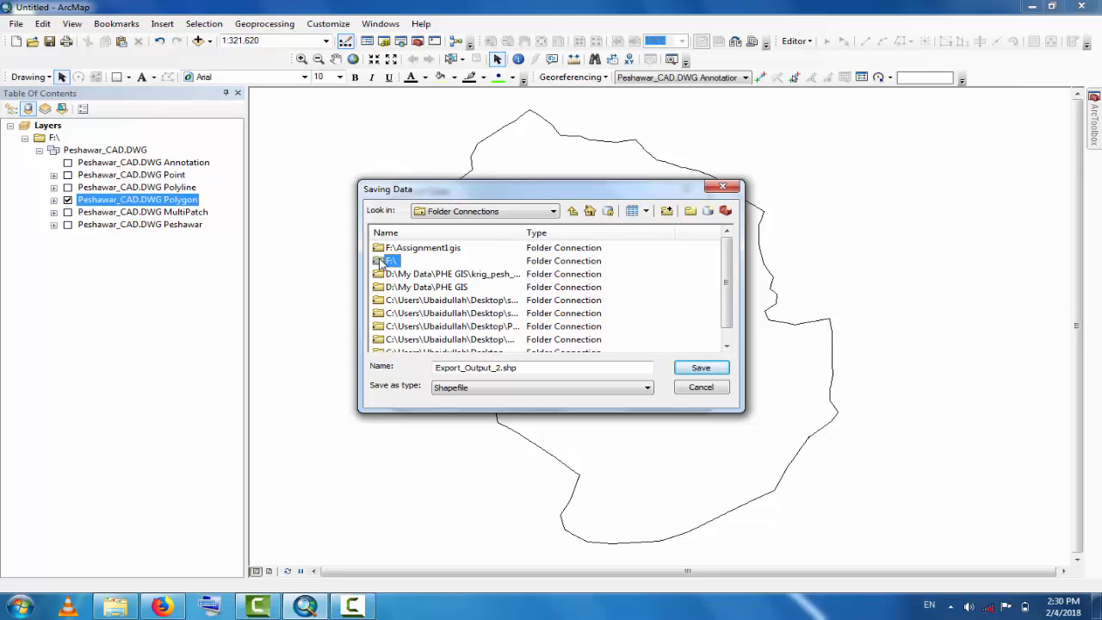
double_click(387, 261)
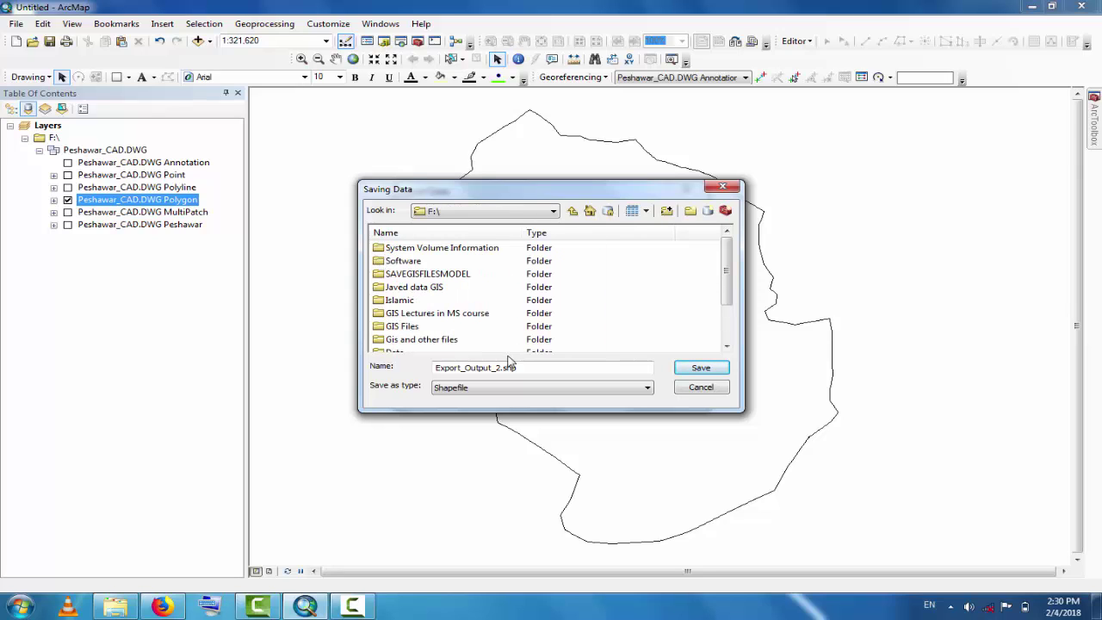
left_click(497, 367)
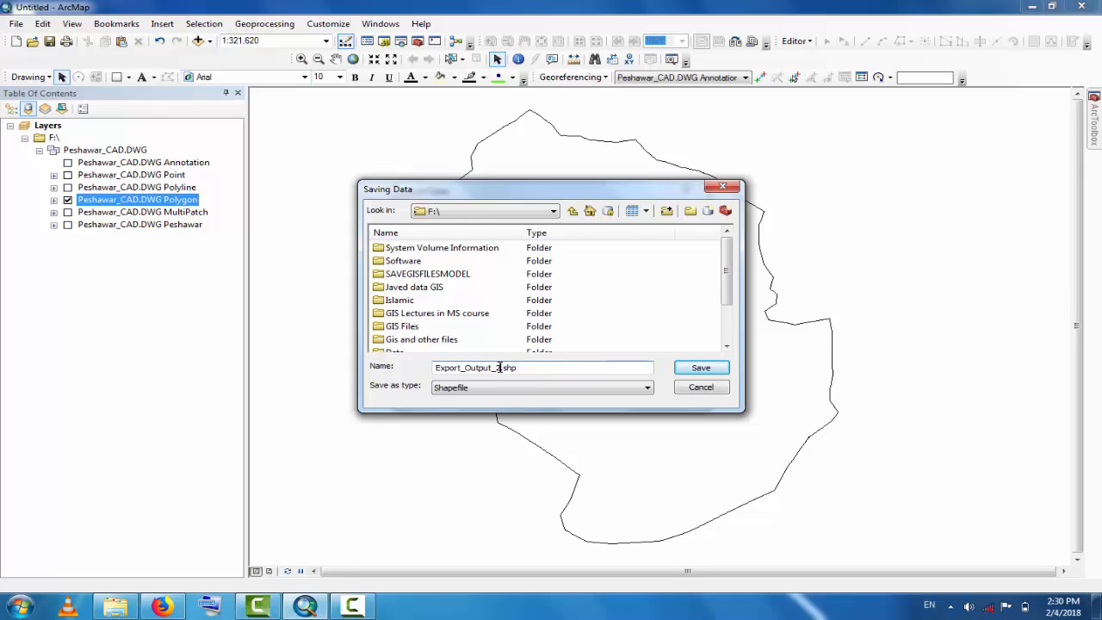
type("P.shp")
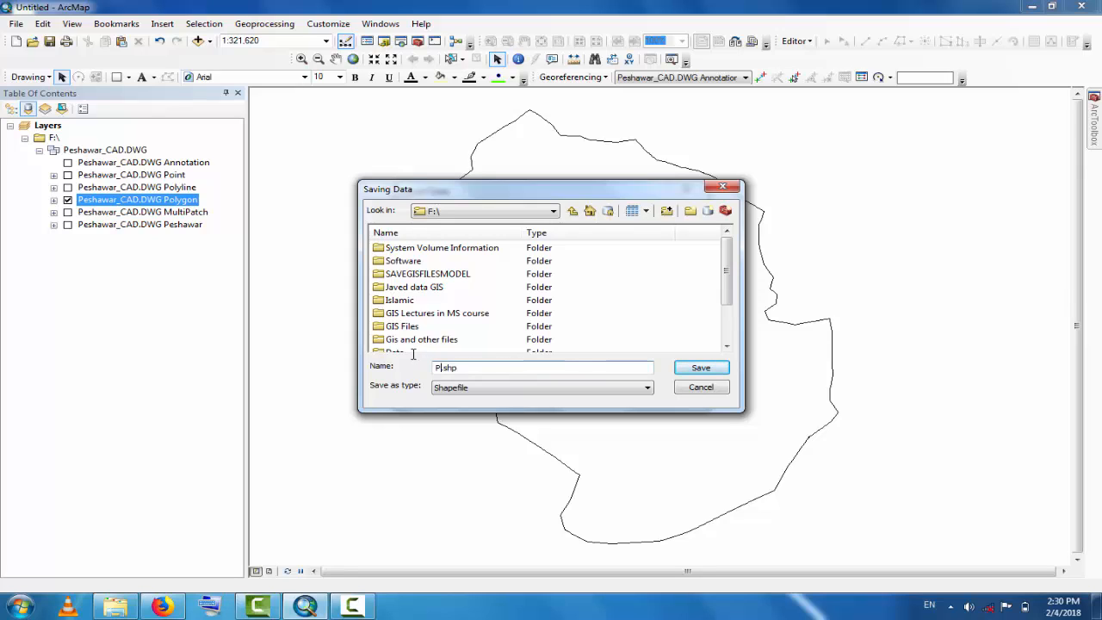
type("eshawar")
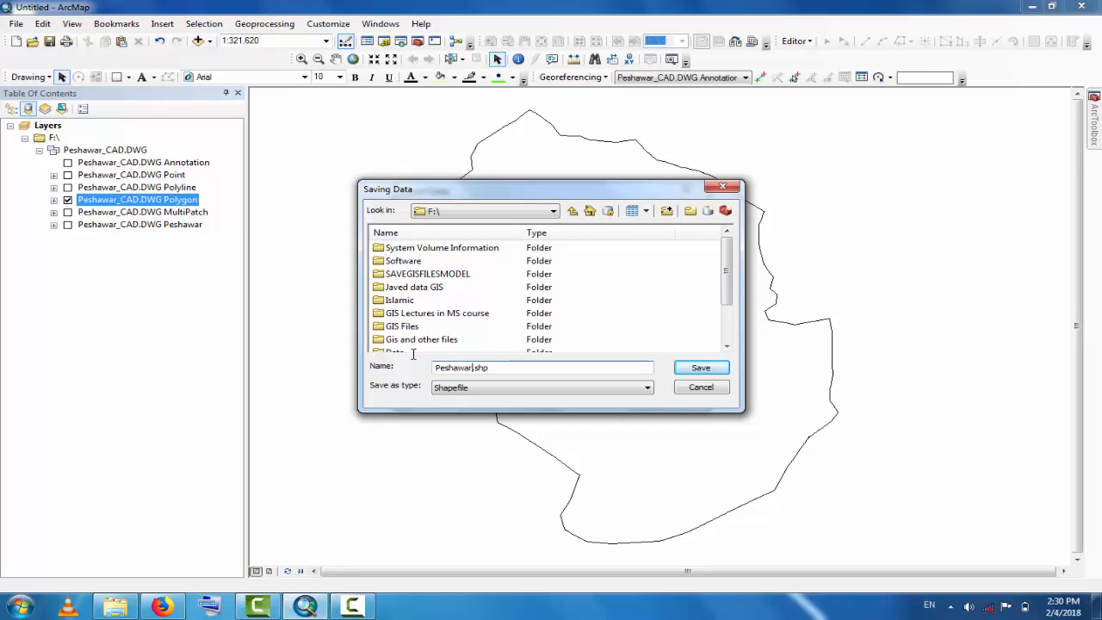
type("in_GIS")
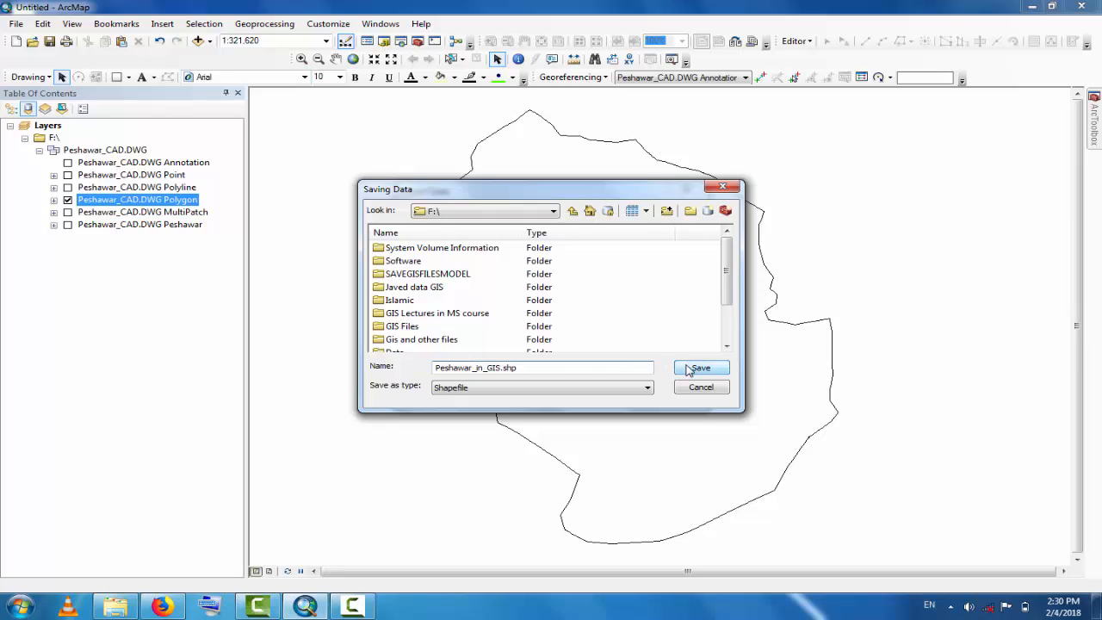
left_click(701, 368)
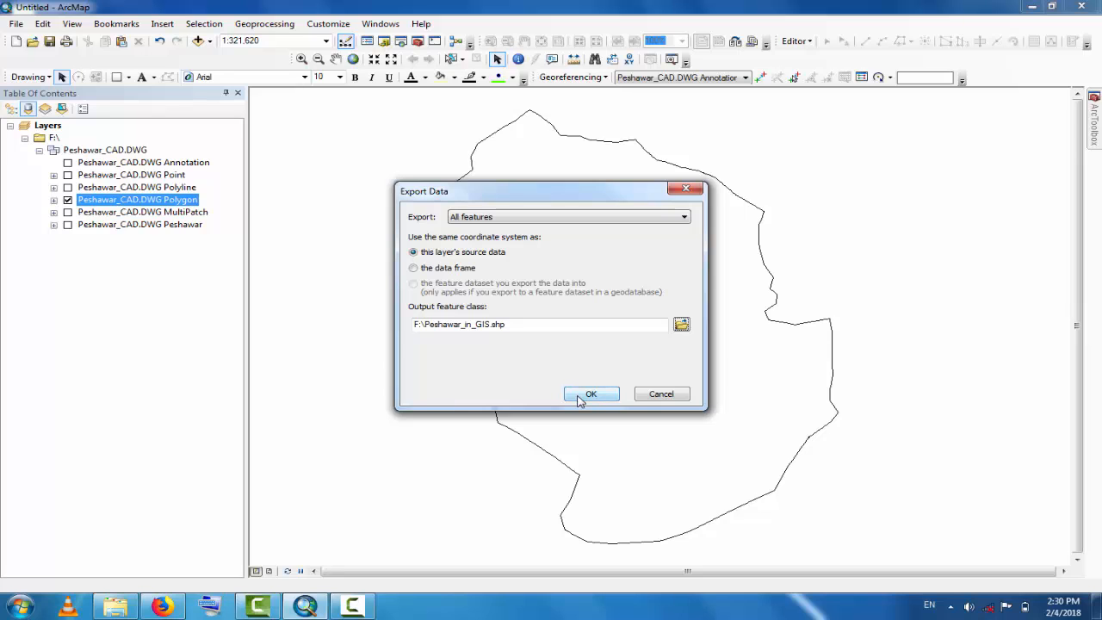
Run the export of all features and add Peshawar_in_GIS to the map as a layer
left_click(591, 394)
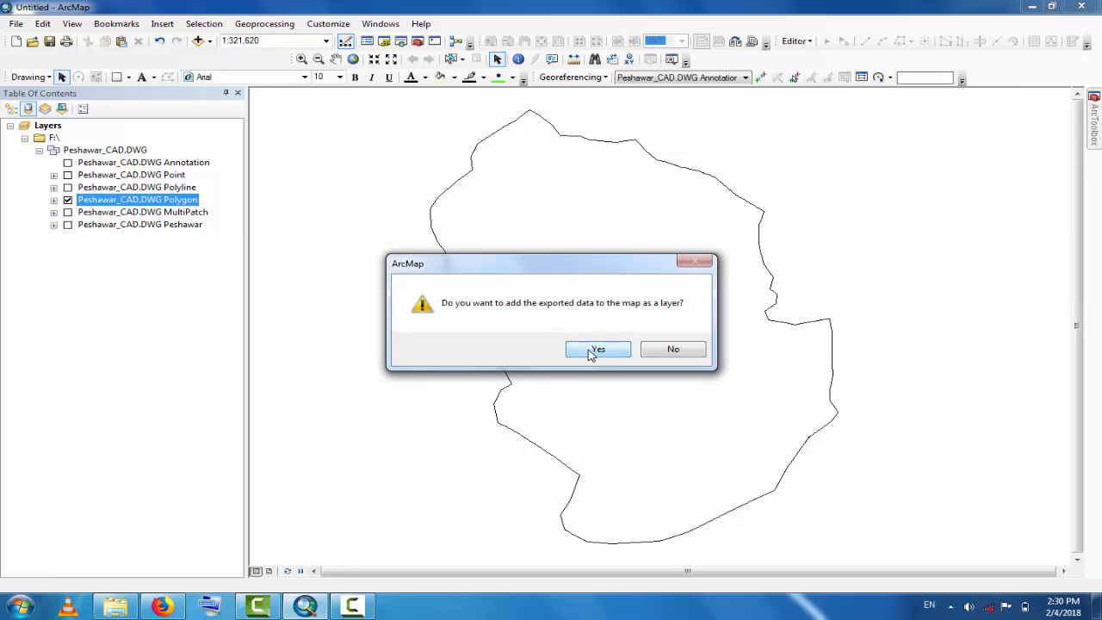
left_click(597, 349)
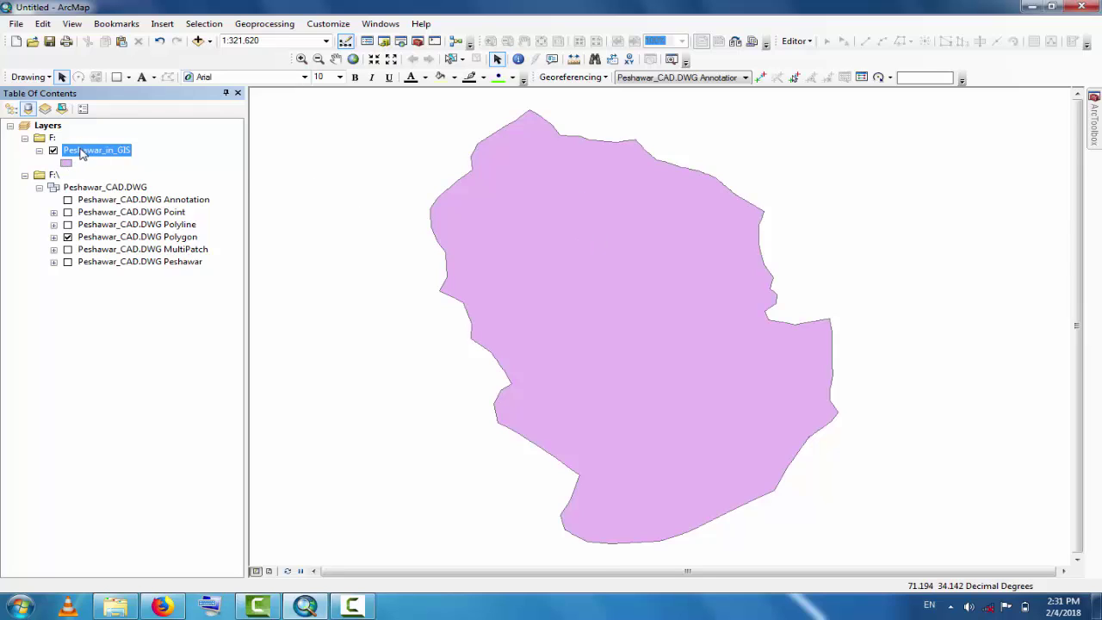
Check the Peshawar_in_GIS attribute table, then close it
right_click(82, 150)
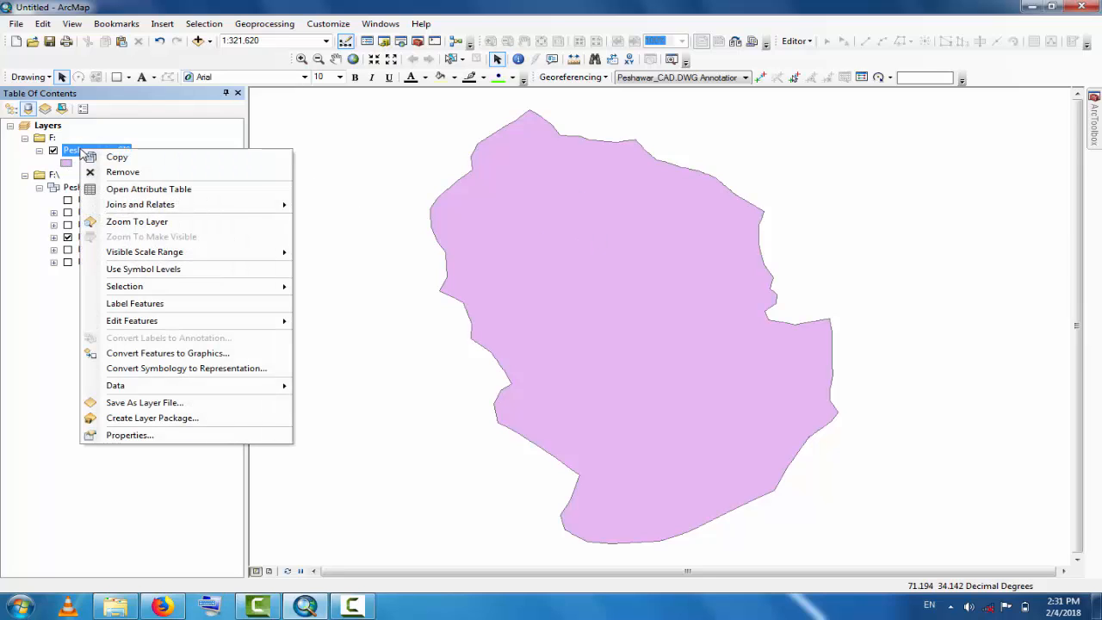
mouse_move(148, 188)
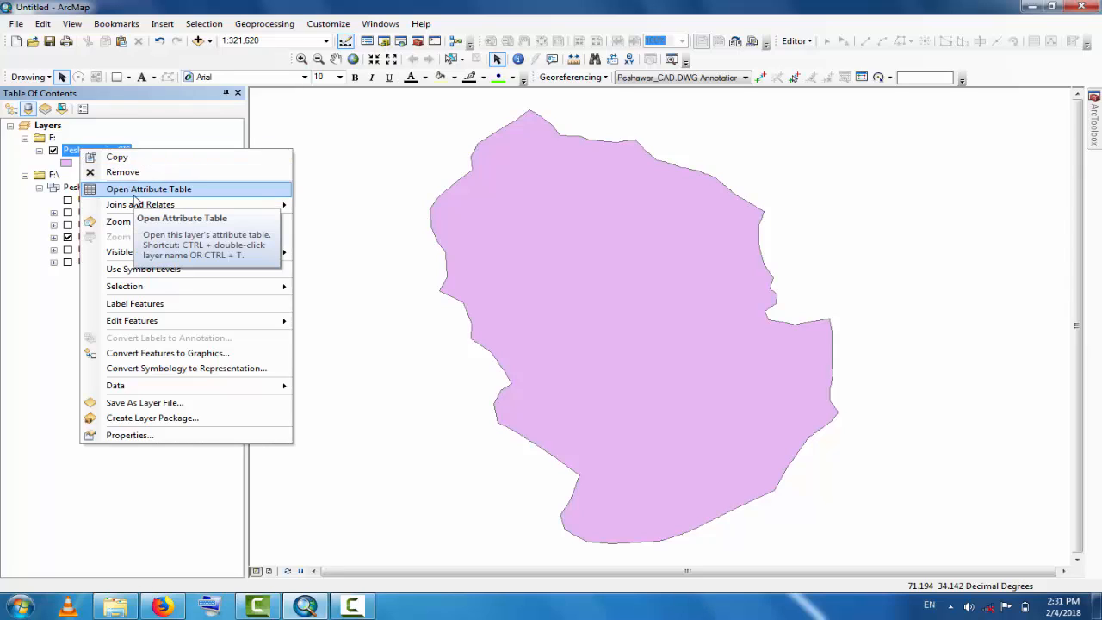
left_click(148, 189)
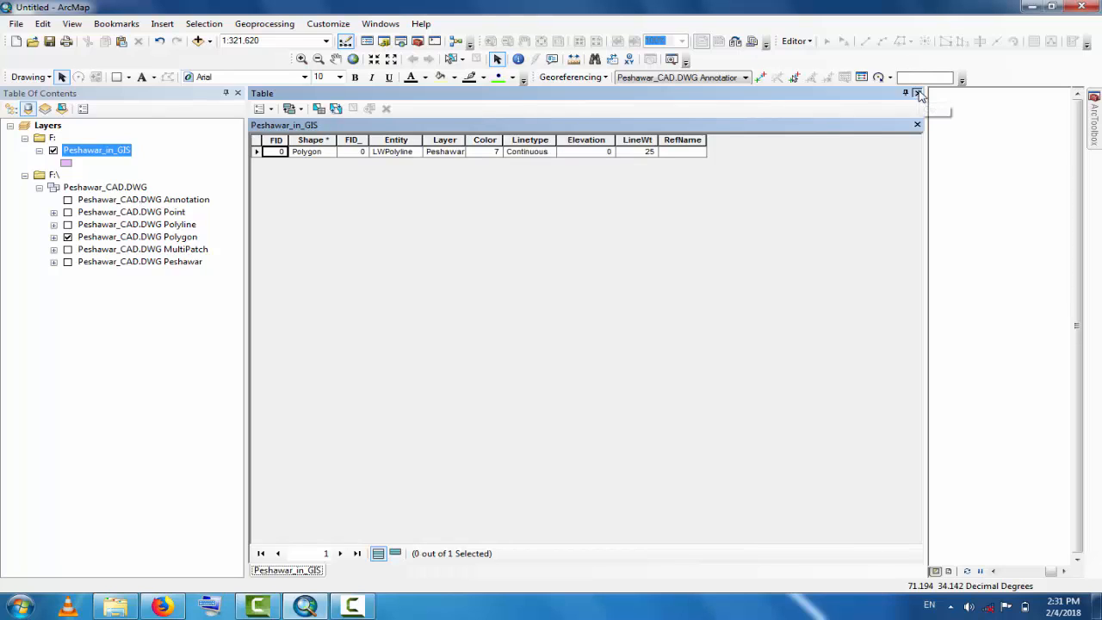
left_click(917, 94)
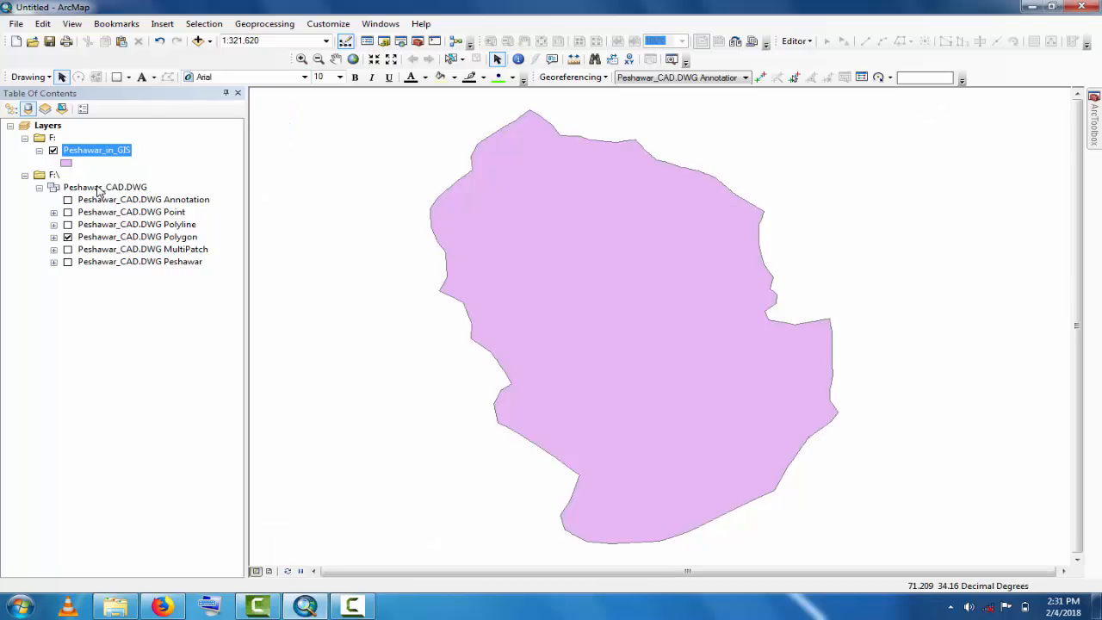
Remove the Peshawar_CAD.DWG drawing group from the map
left_click(105, 187)
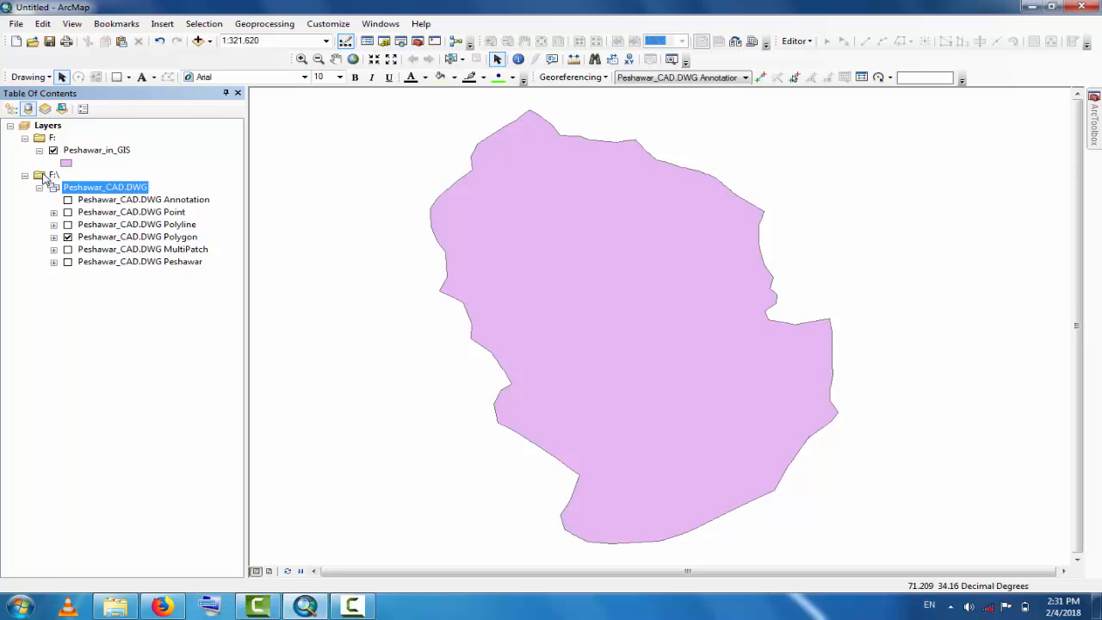
right_click(44, 173)
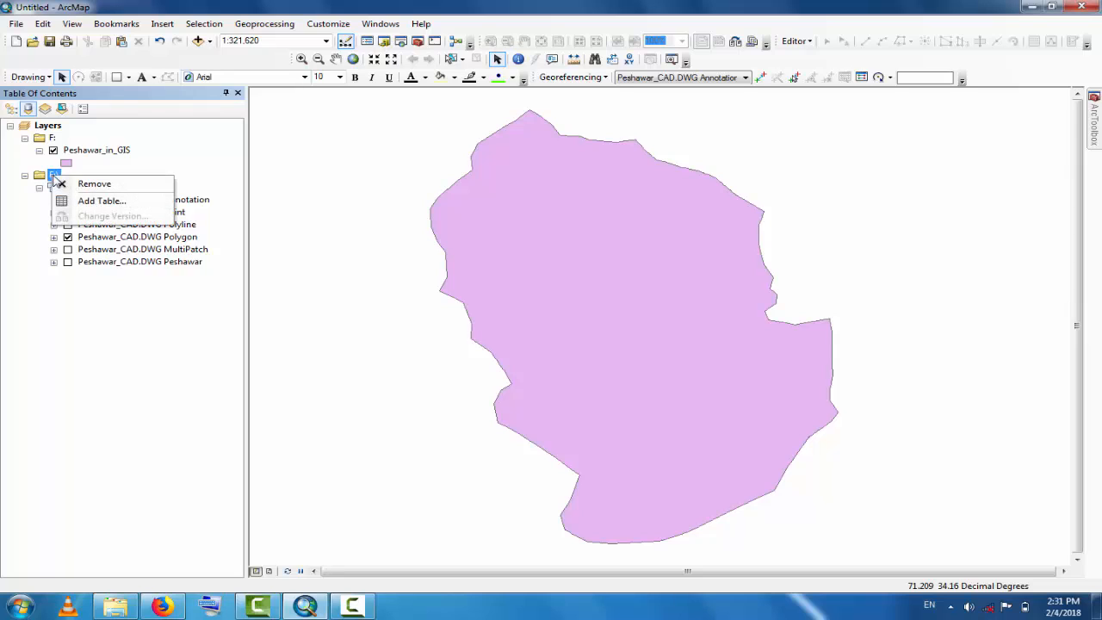
left_click(94, 183)
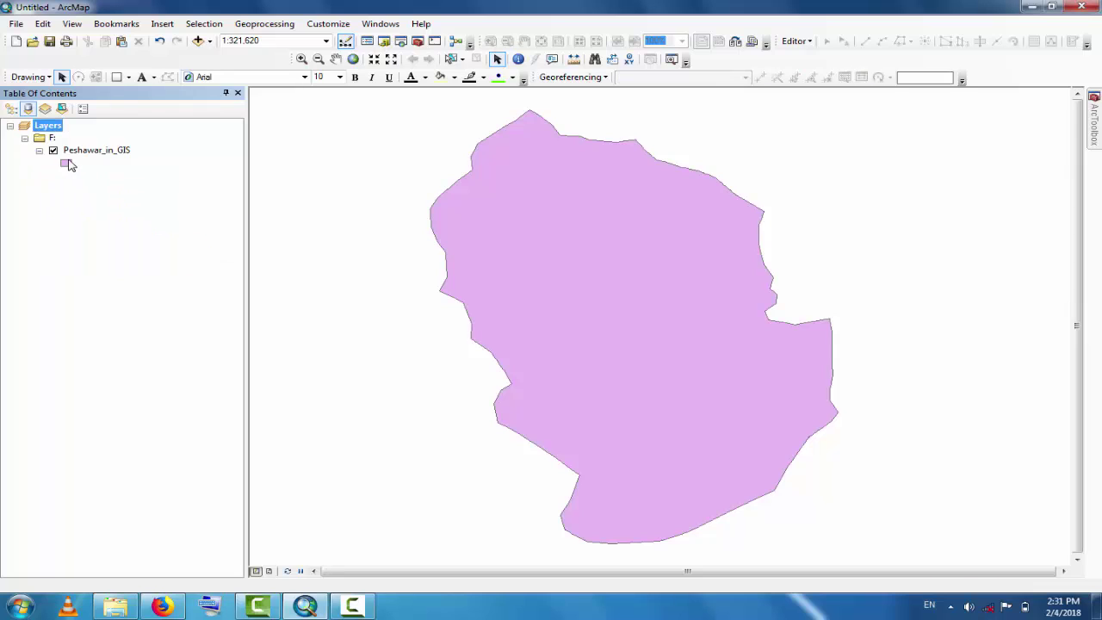
mouse_move(67, 169)
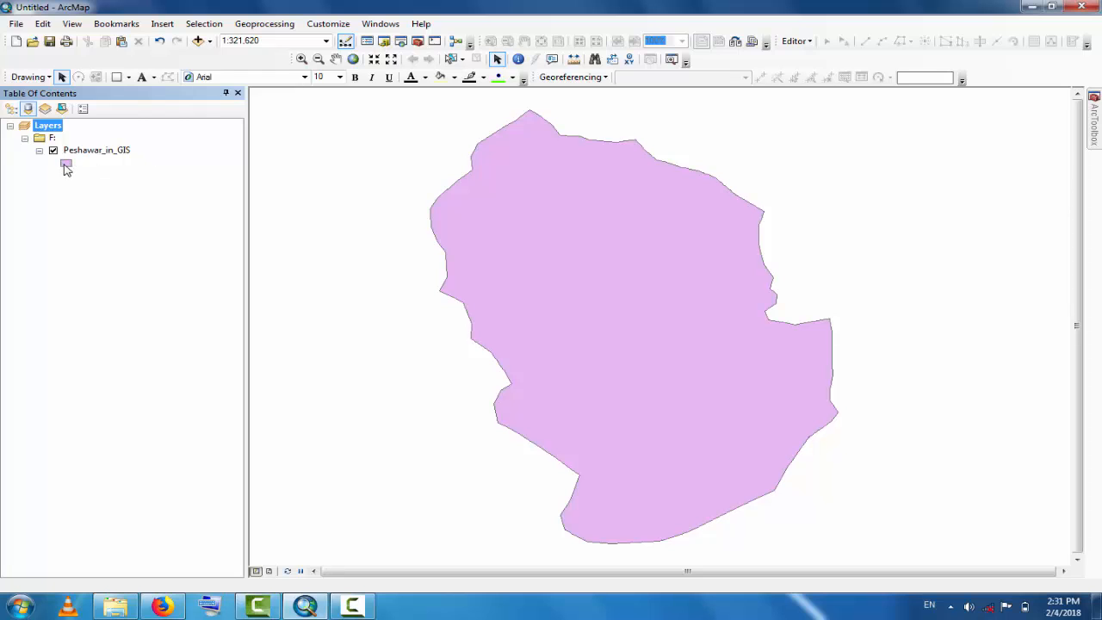
Apply the Green fill symbol to the Peshawar polygon
left_click(65, 164)
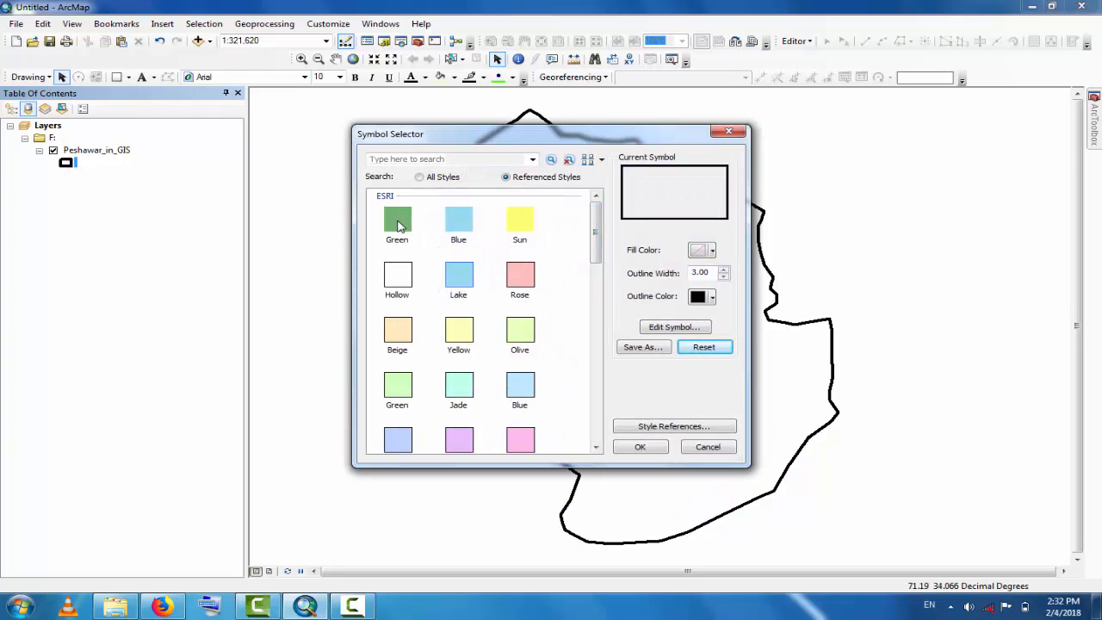
mouse_move(398, 222)
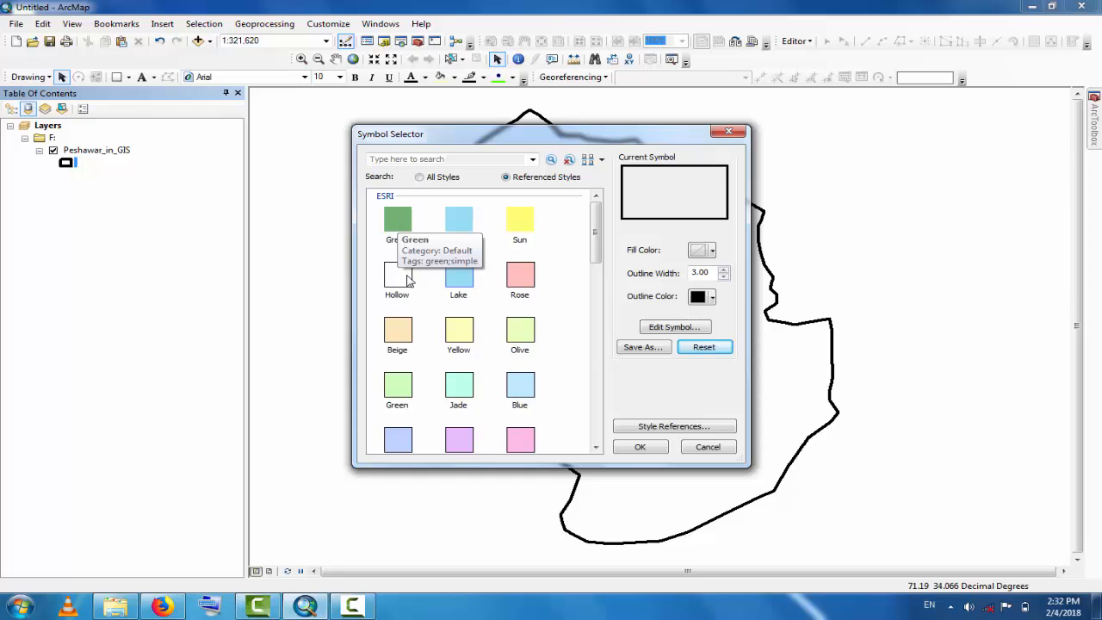
left_click(398, 218)
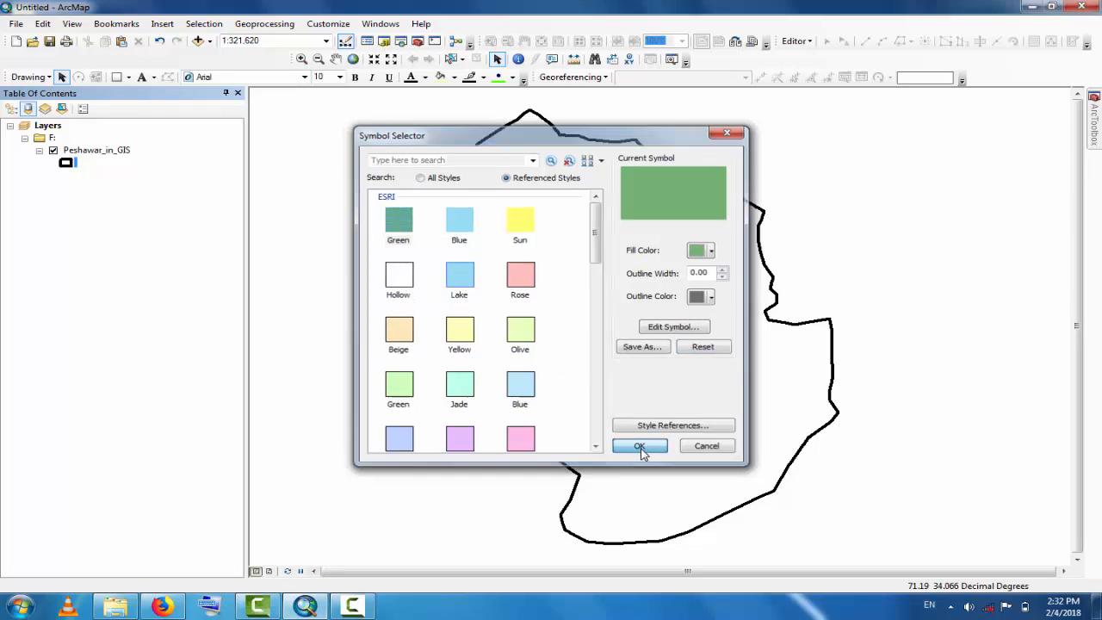
left_click(639, 446)
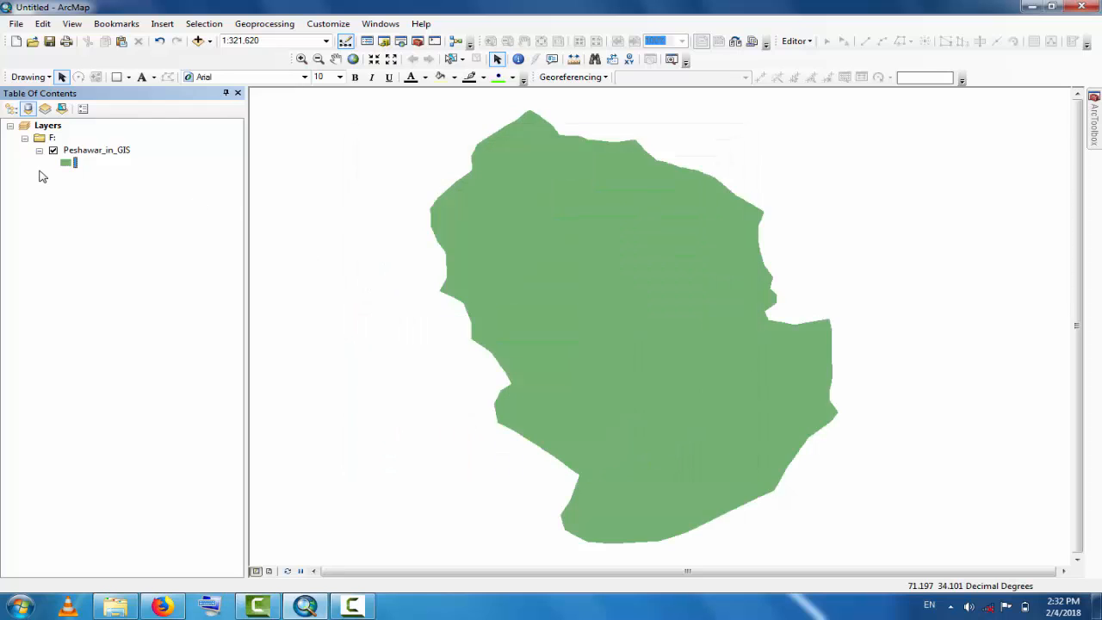
Give the polygon a black outline with increased width
left_click(65, 162)
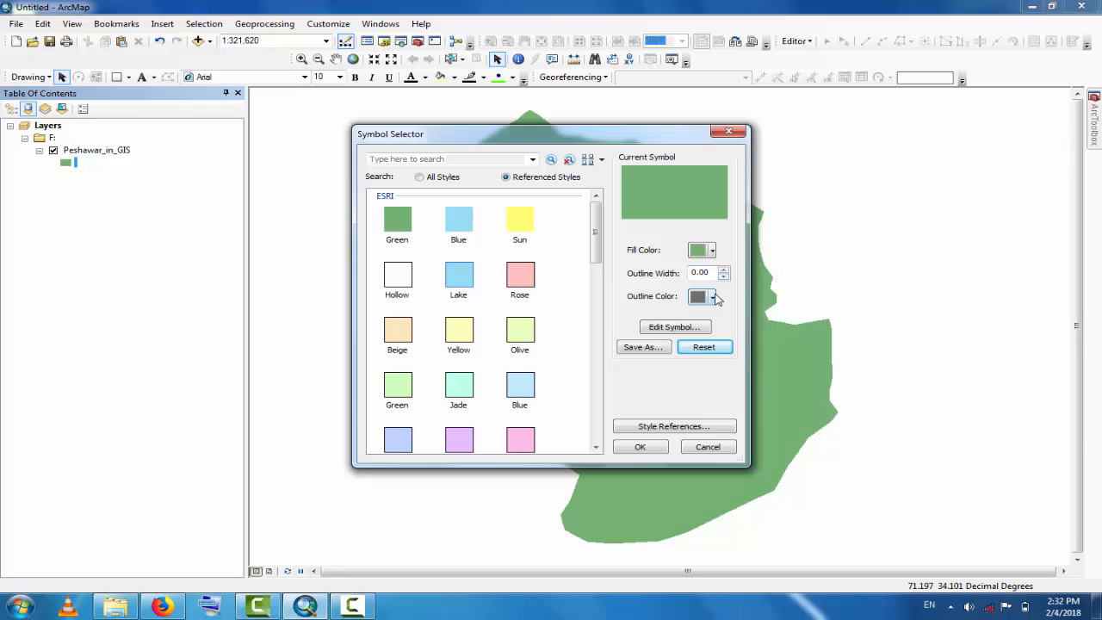
left_click(715, 296)
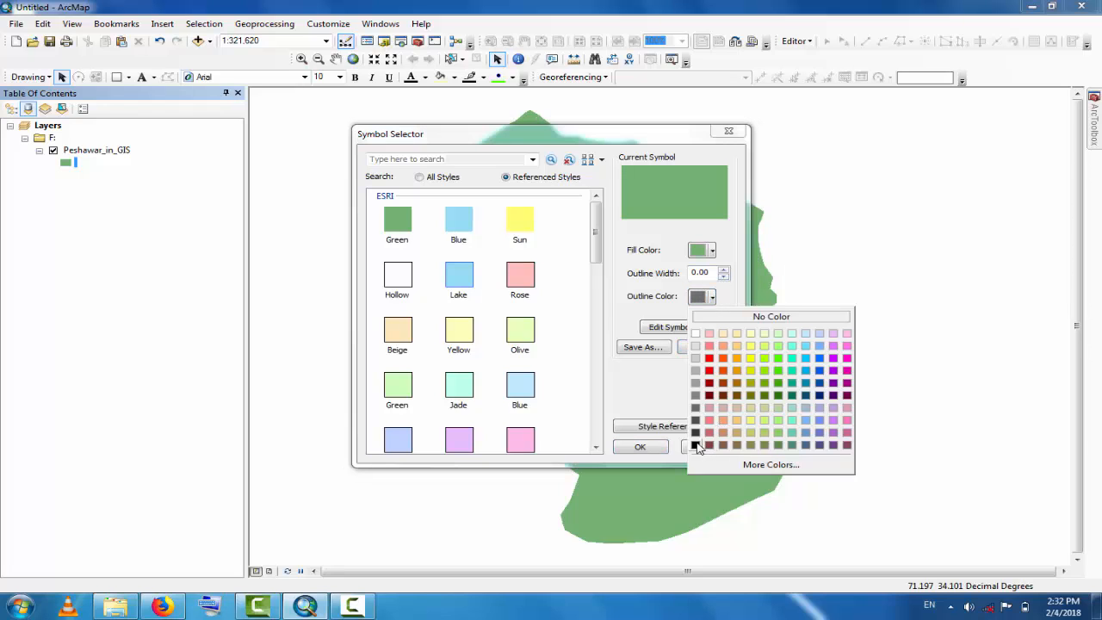
left_click(696, 432)
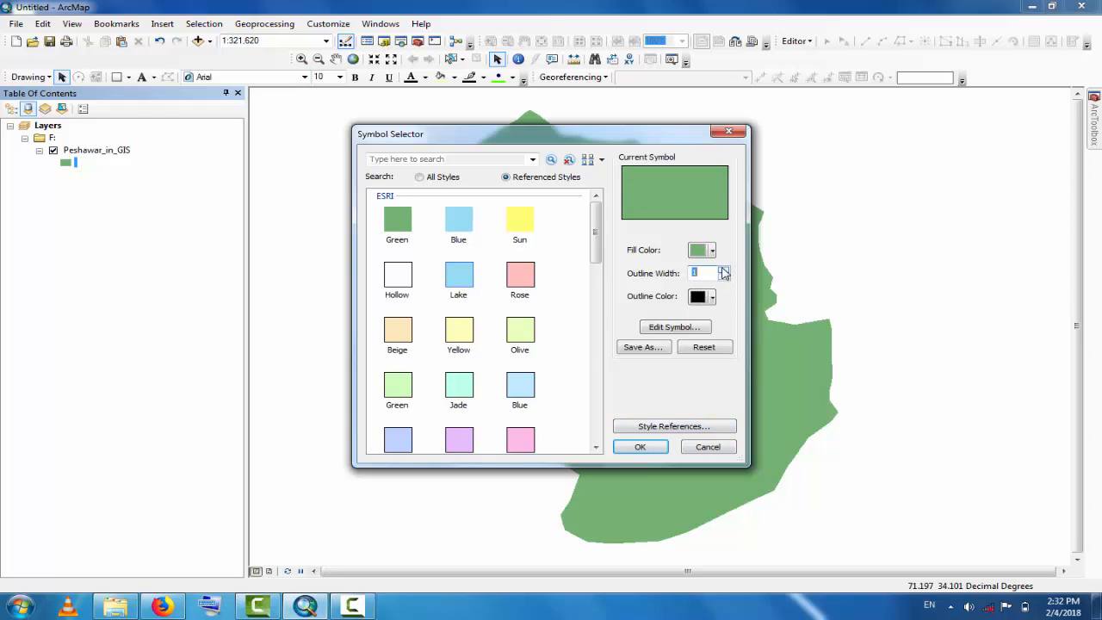
left_click(723, 270)
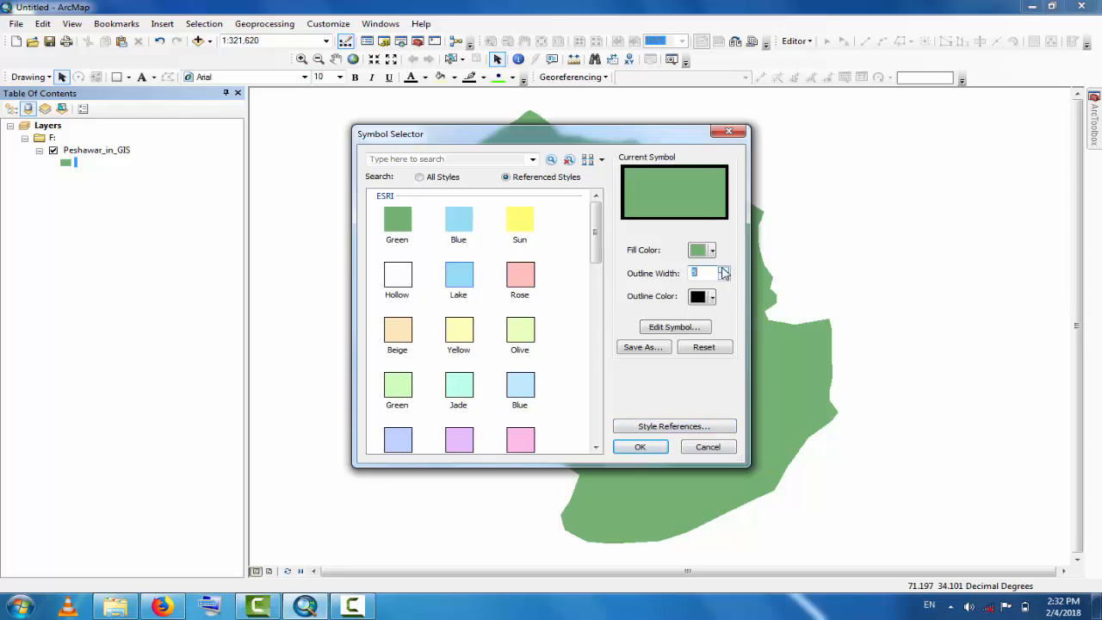
left_click(640, 446)
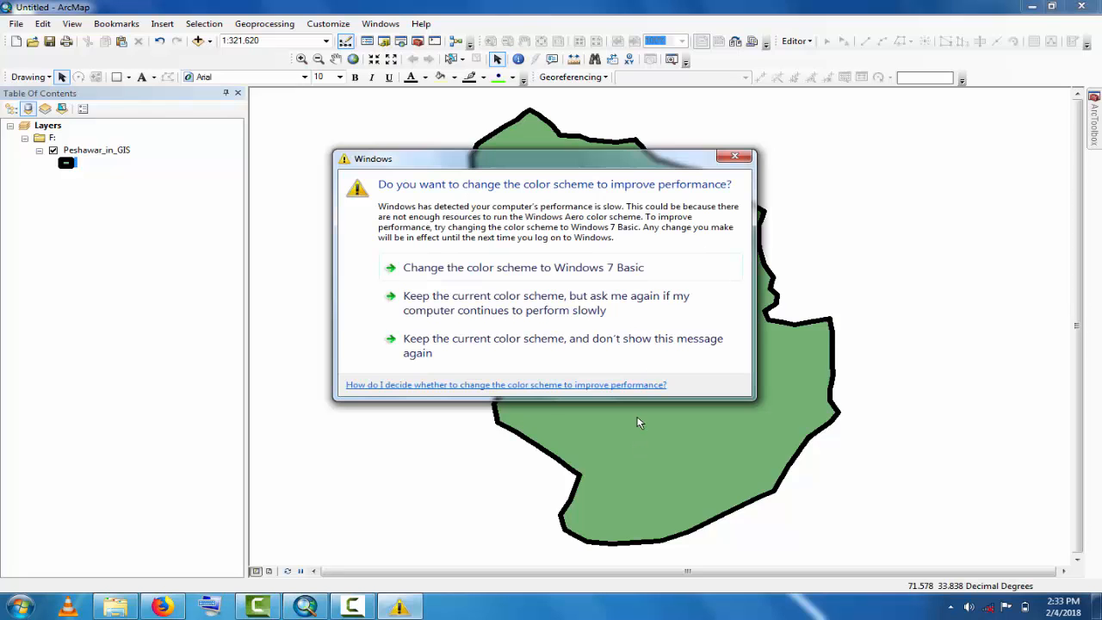
left_click(734, 155)
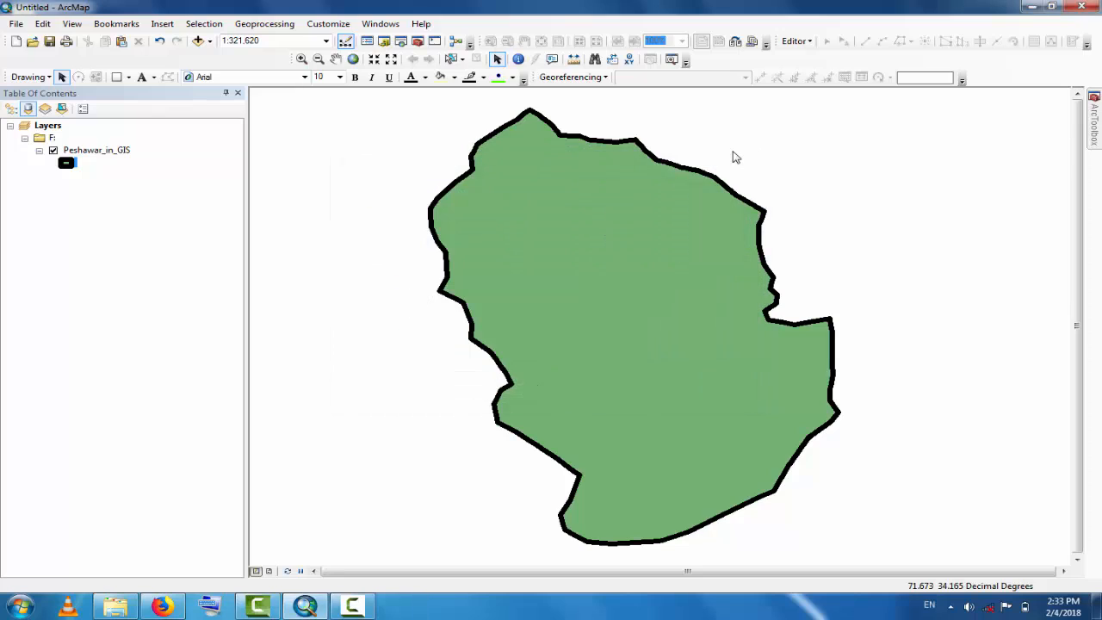